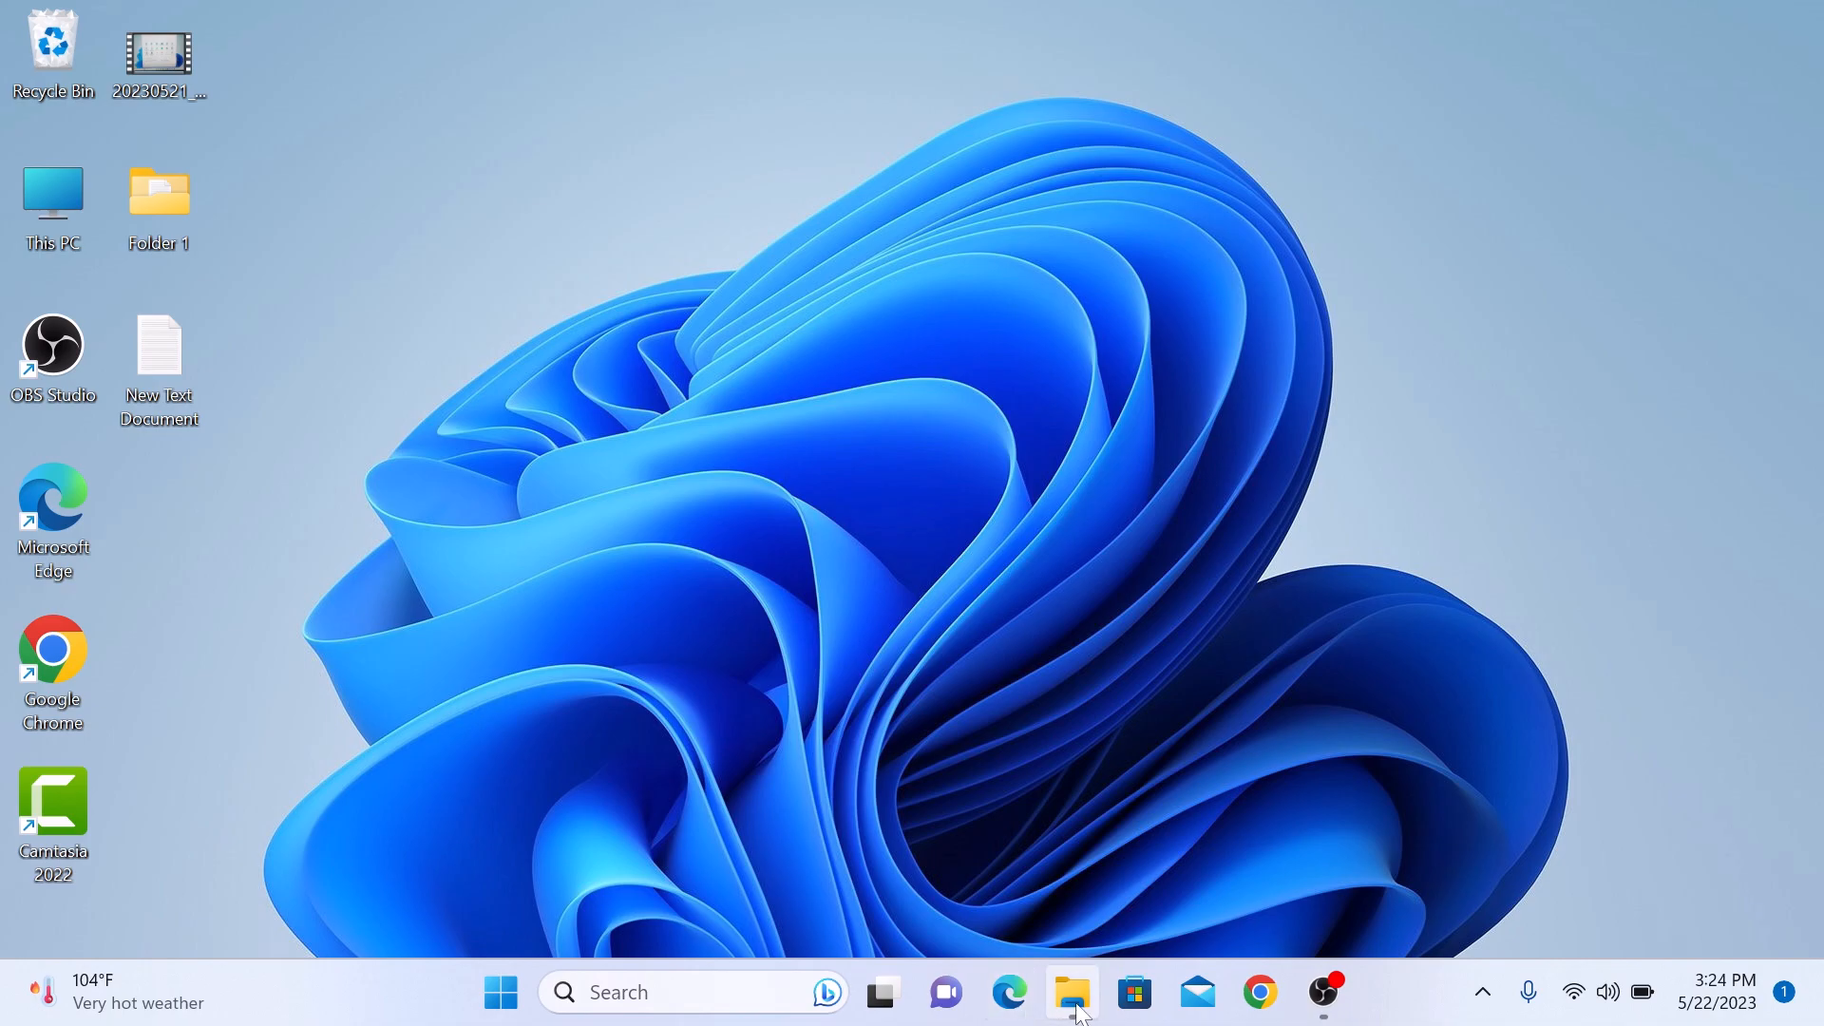
Bring up the extended context menu for Sony USB Drive (E:) in This PC
click(1069, 991)
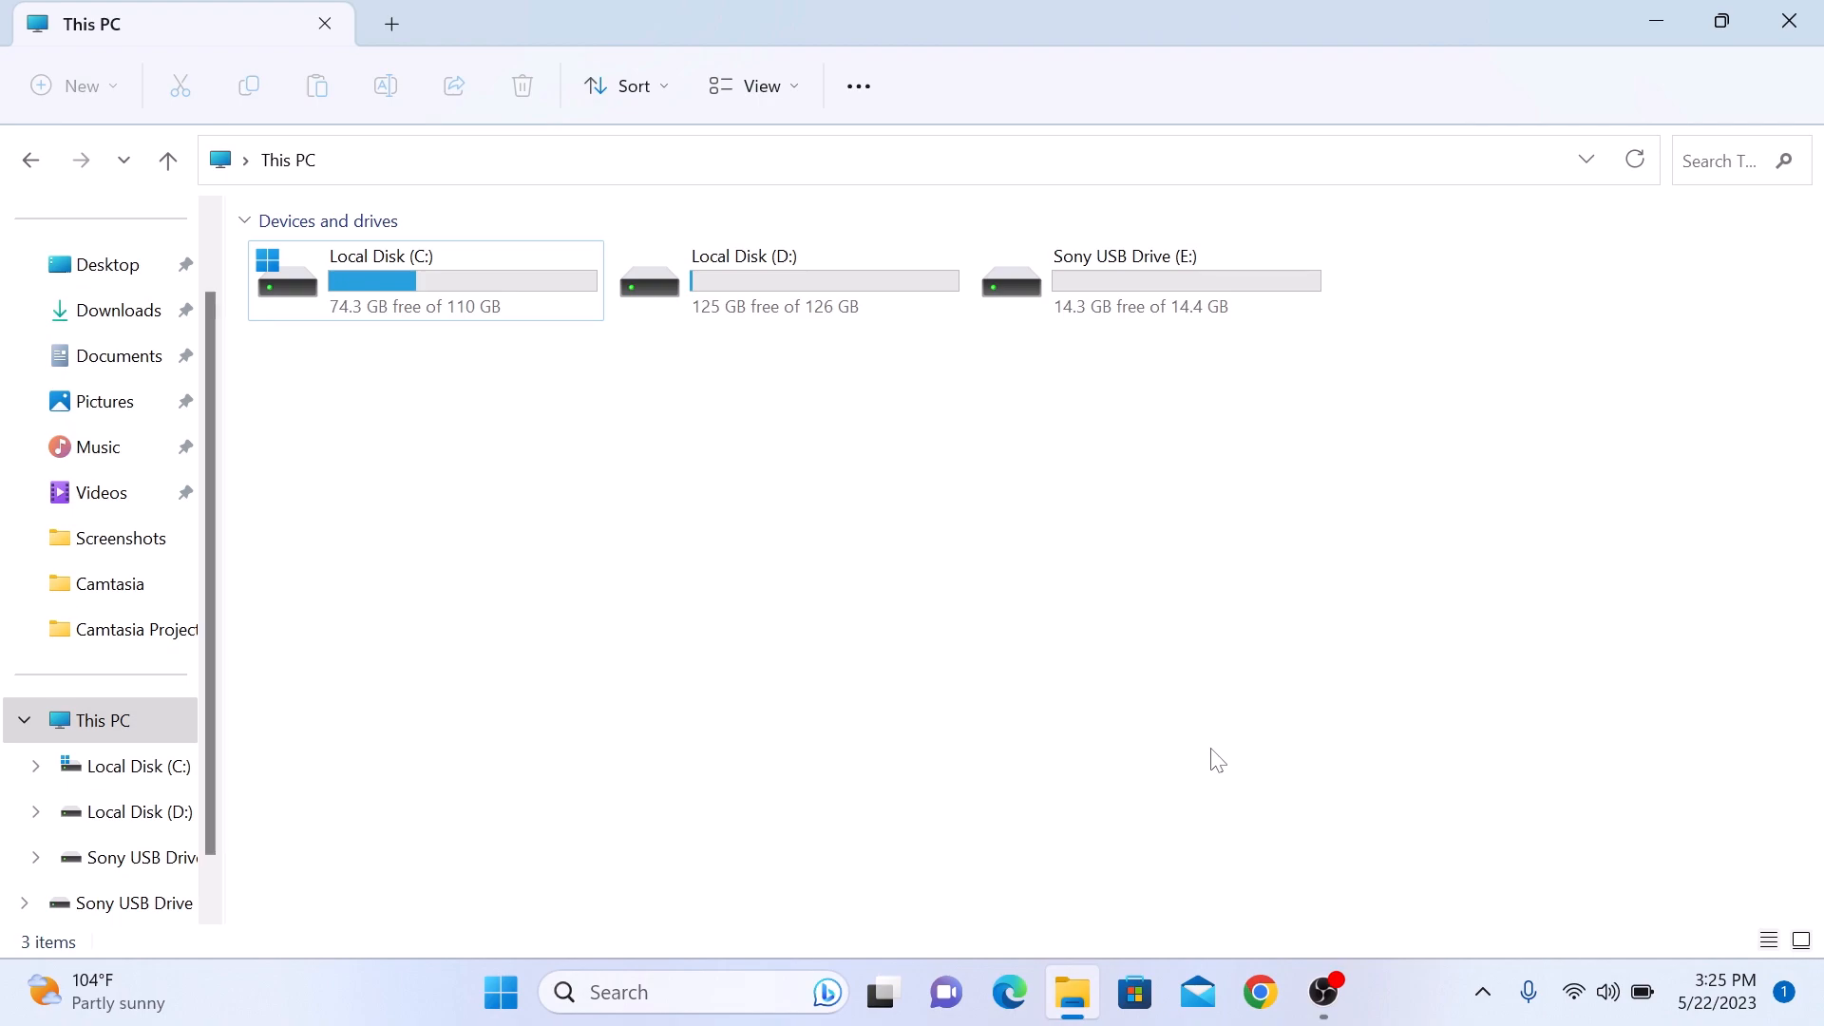
mouse_move(1194, 298)
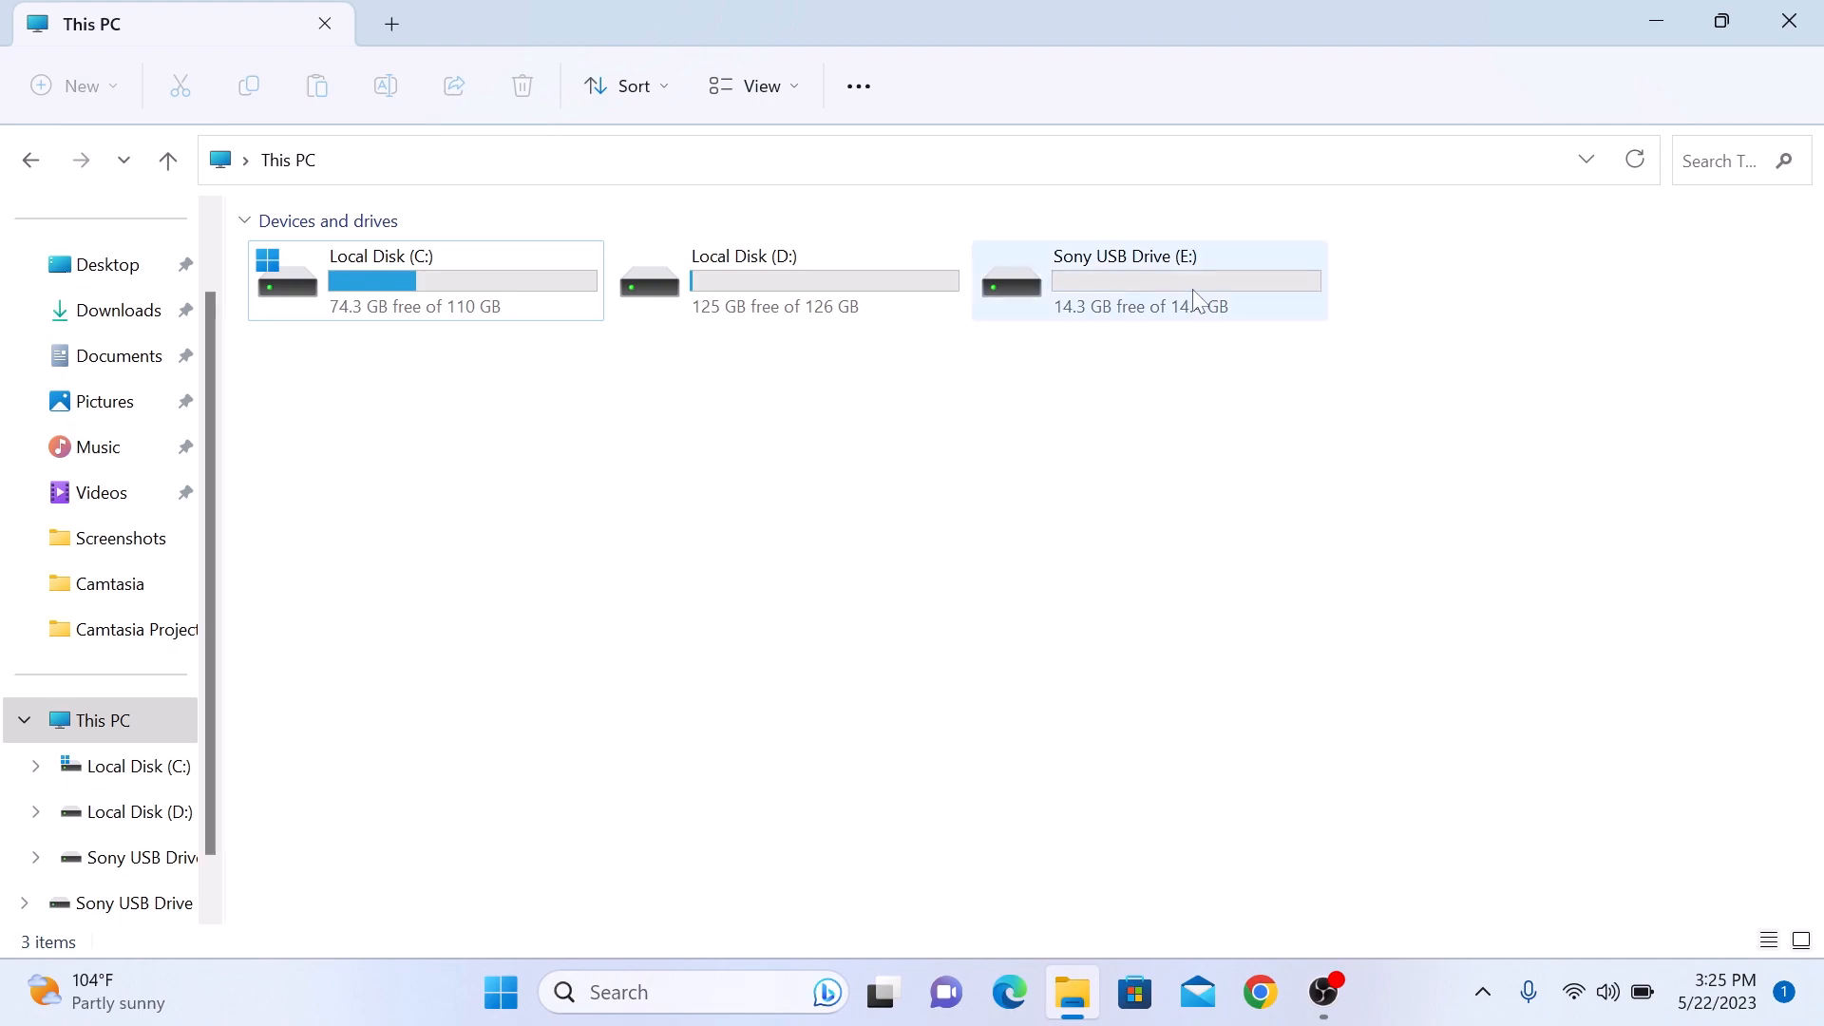
right_click(1186, 280)
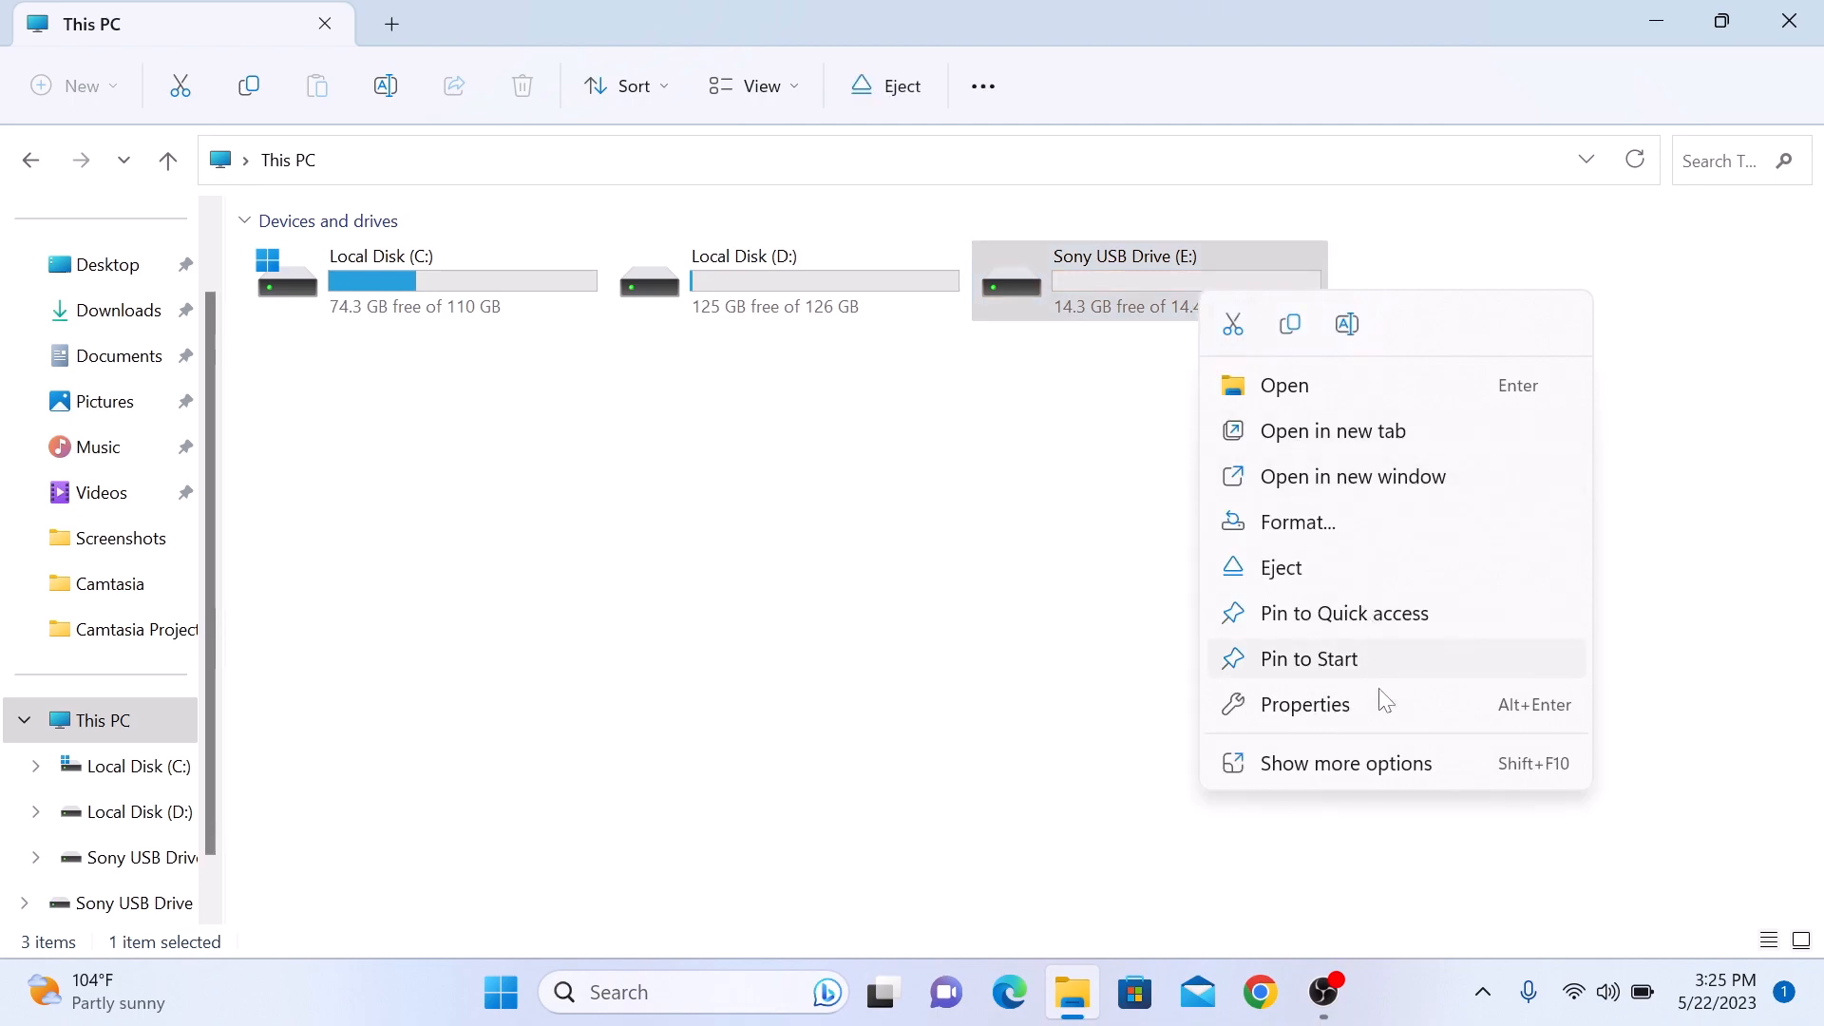
click(1345, 764)
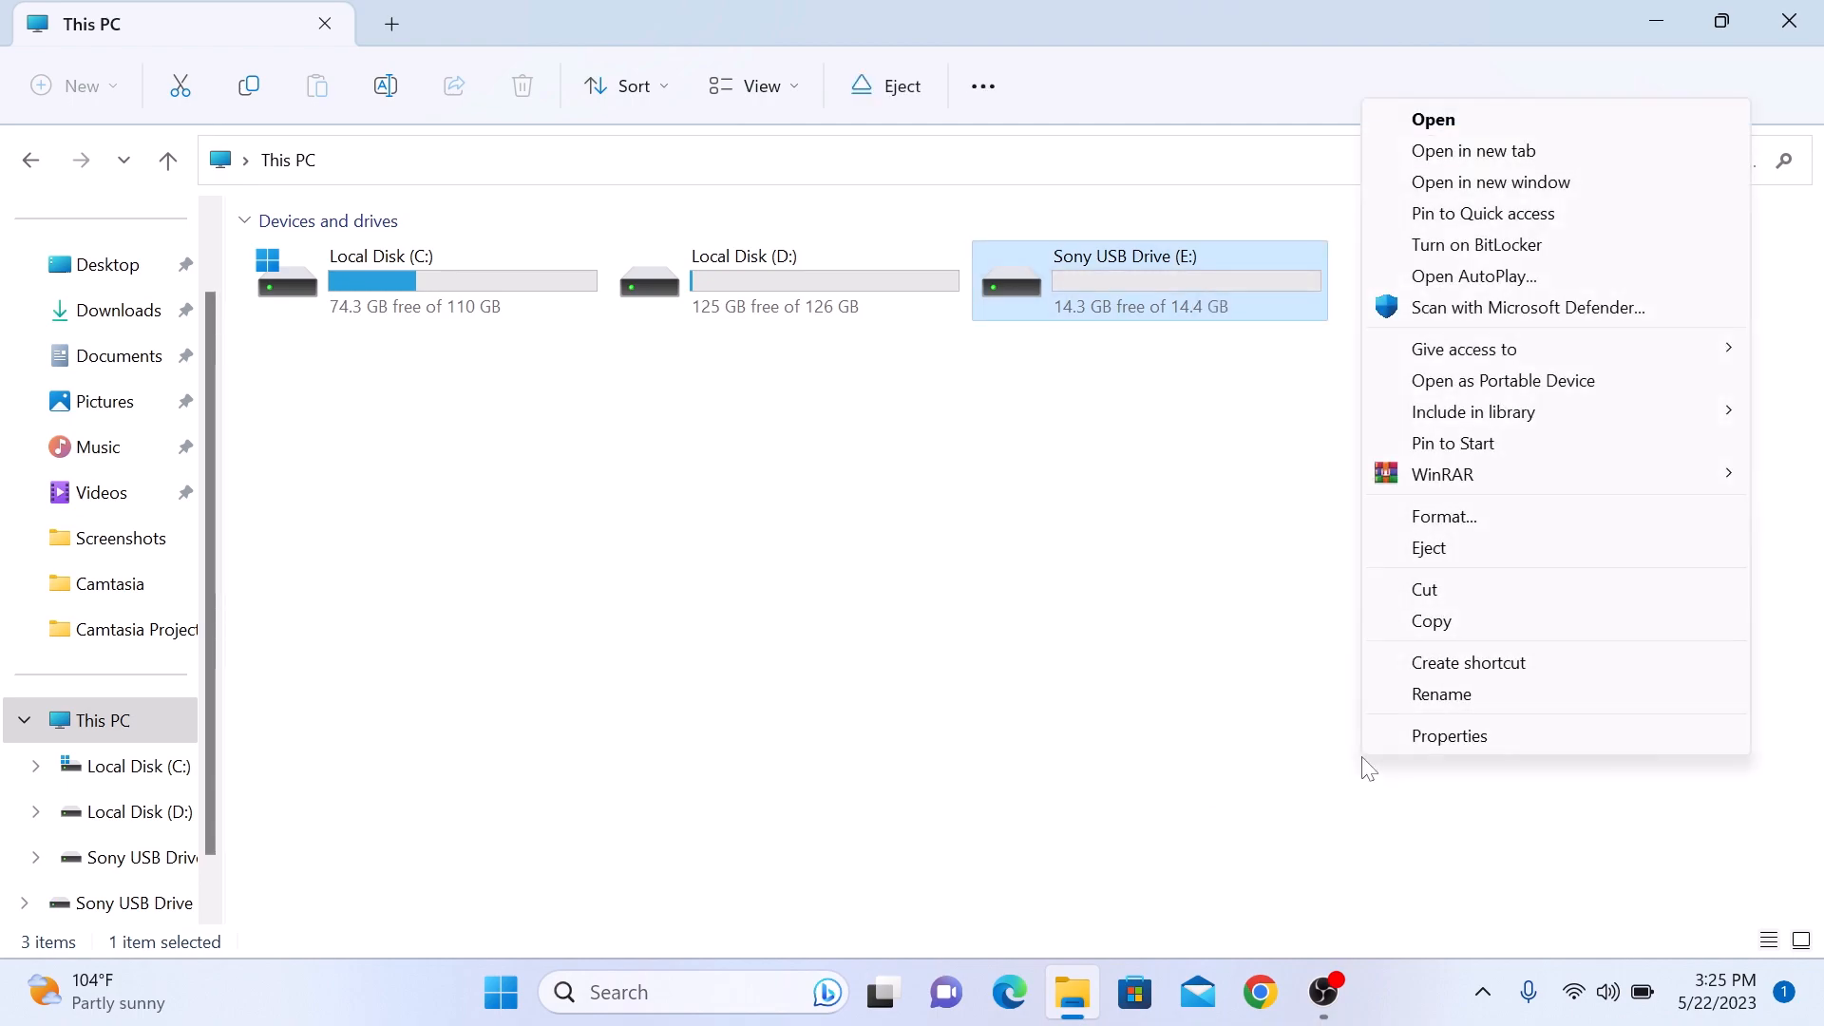
mouse_move(1501, 253)
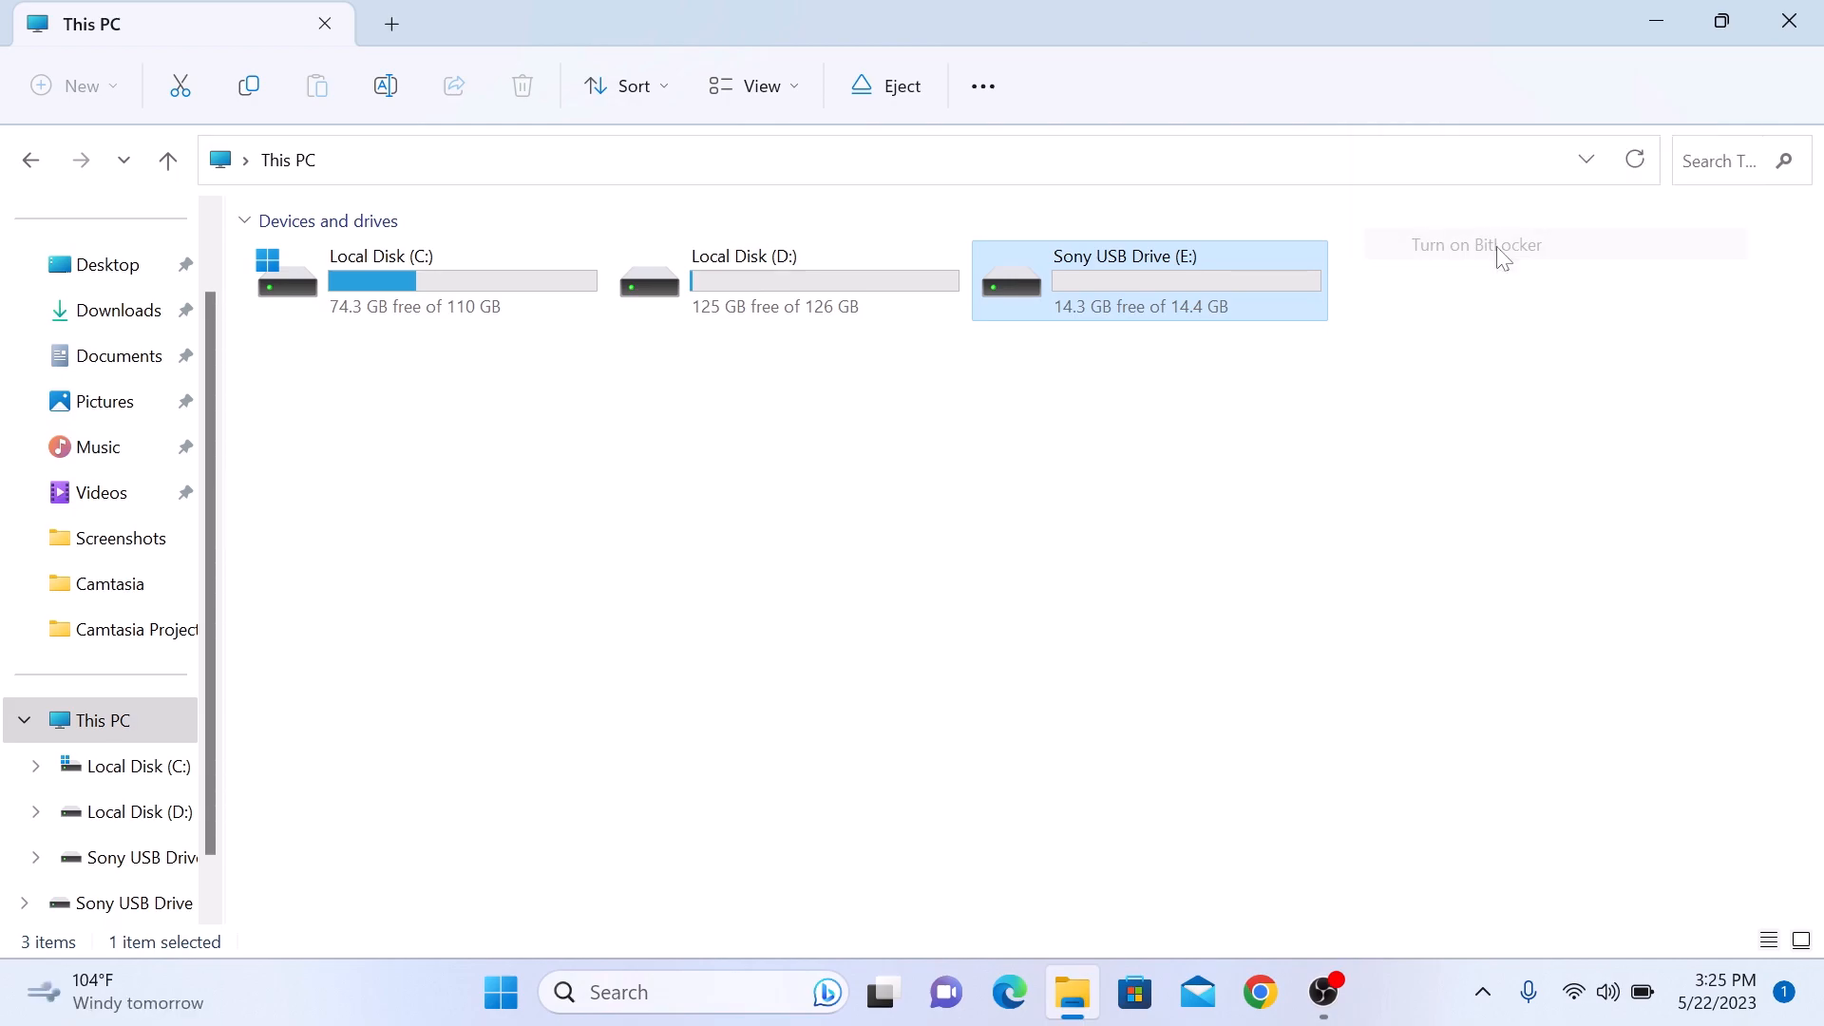
Turn on BitLocker for drive E: and choose password unlocking, entering the password twice
click(1475, 245)
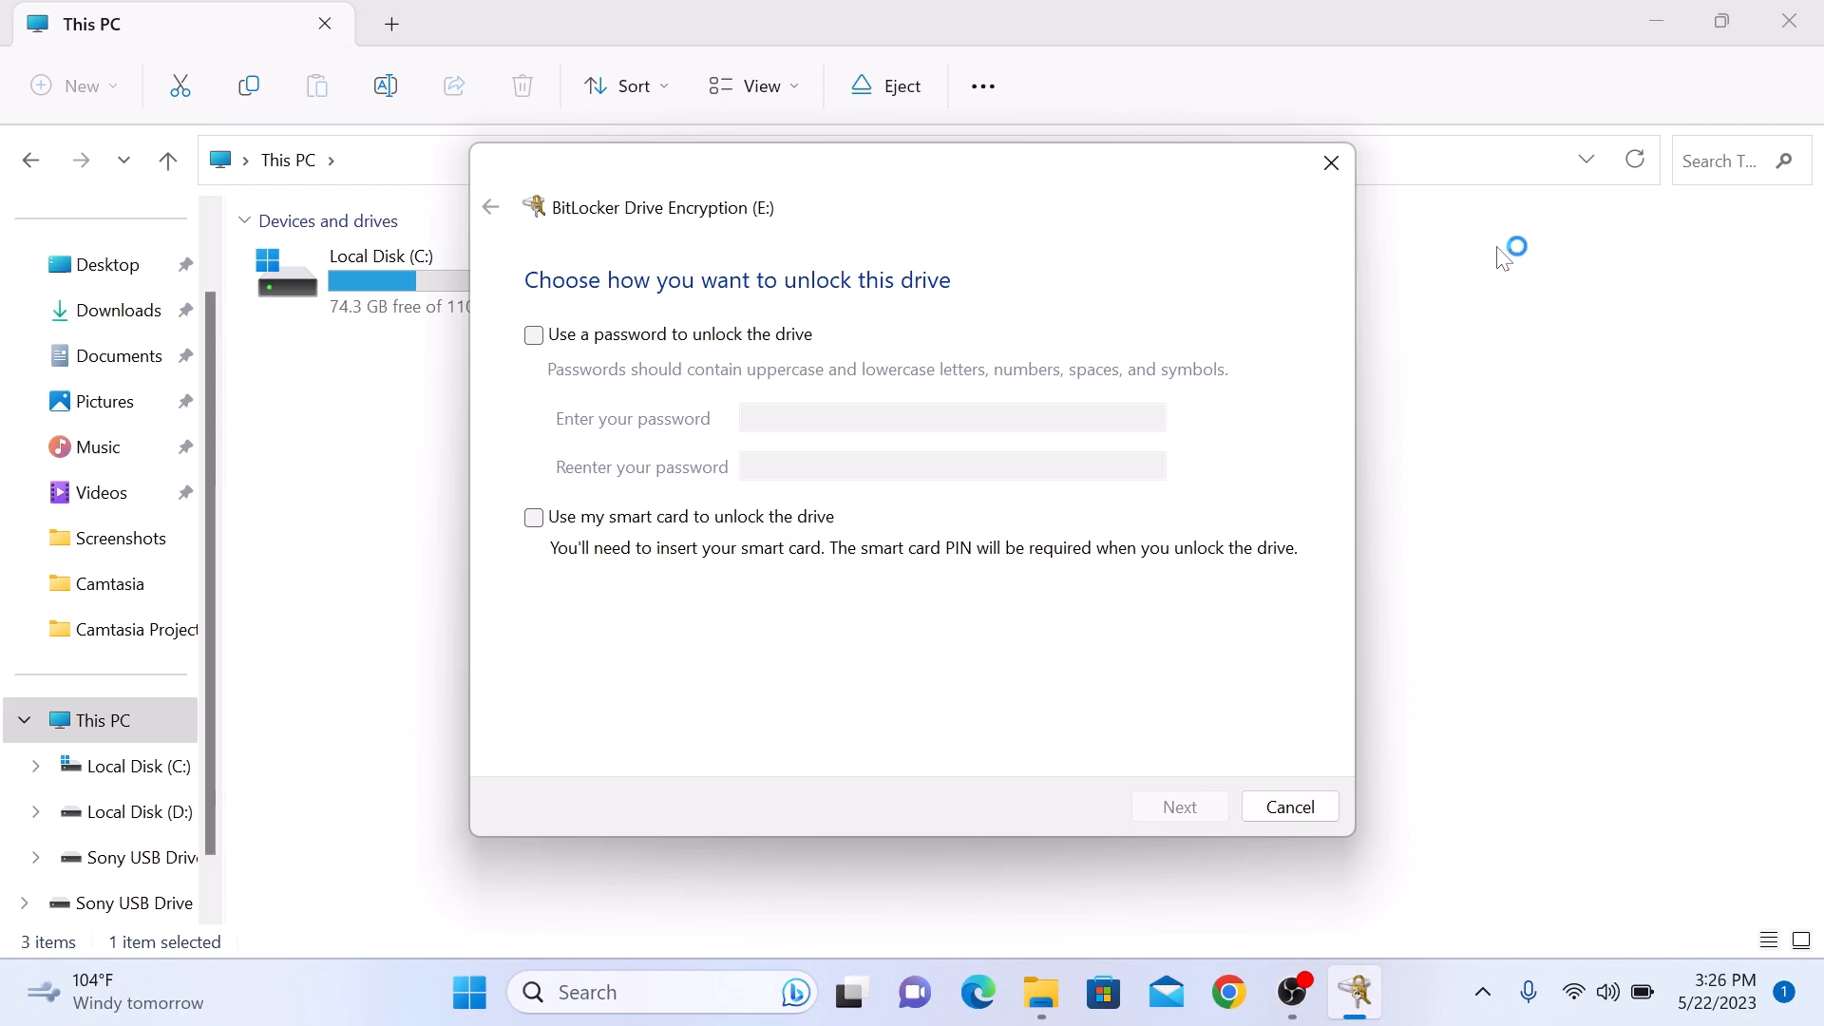
mouse_move(1504, 258)
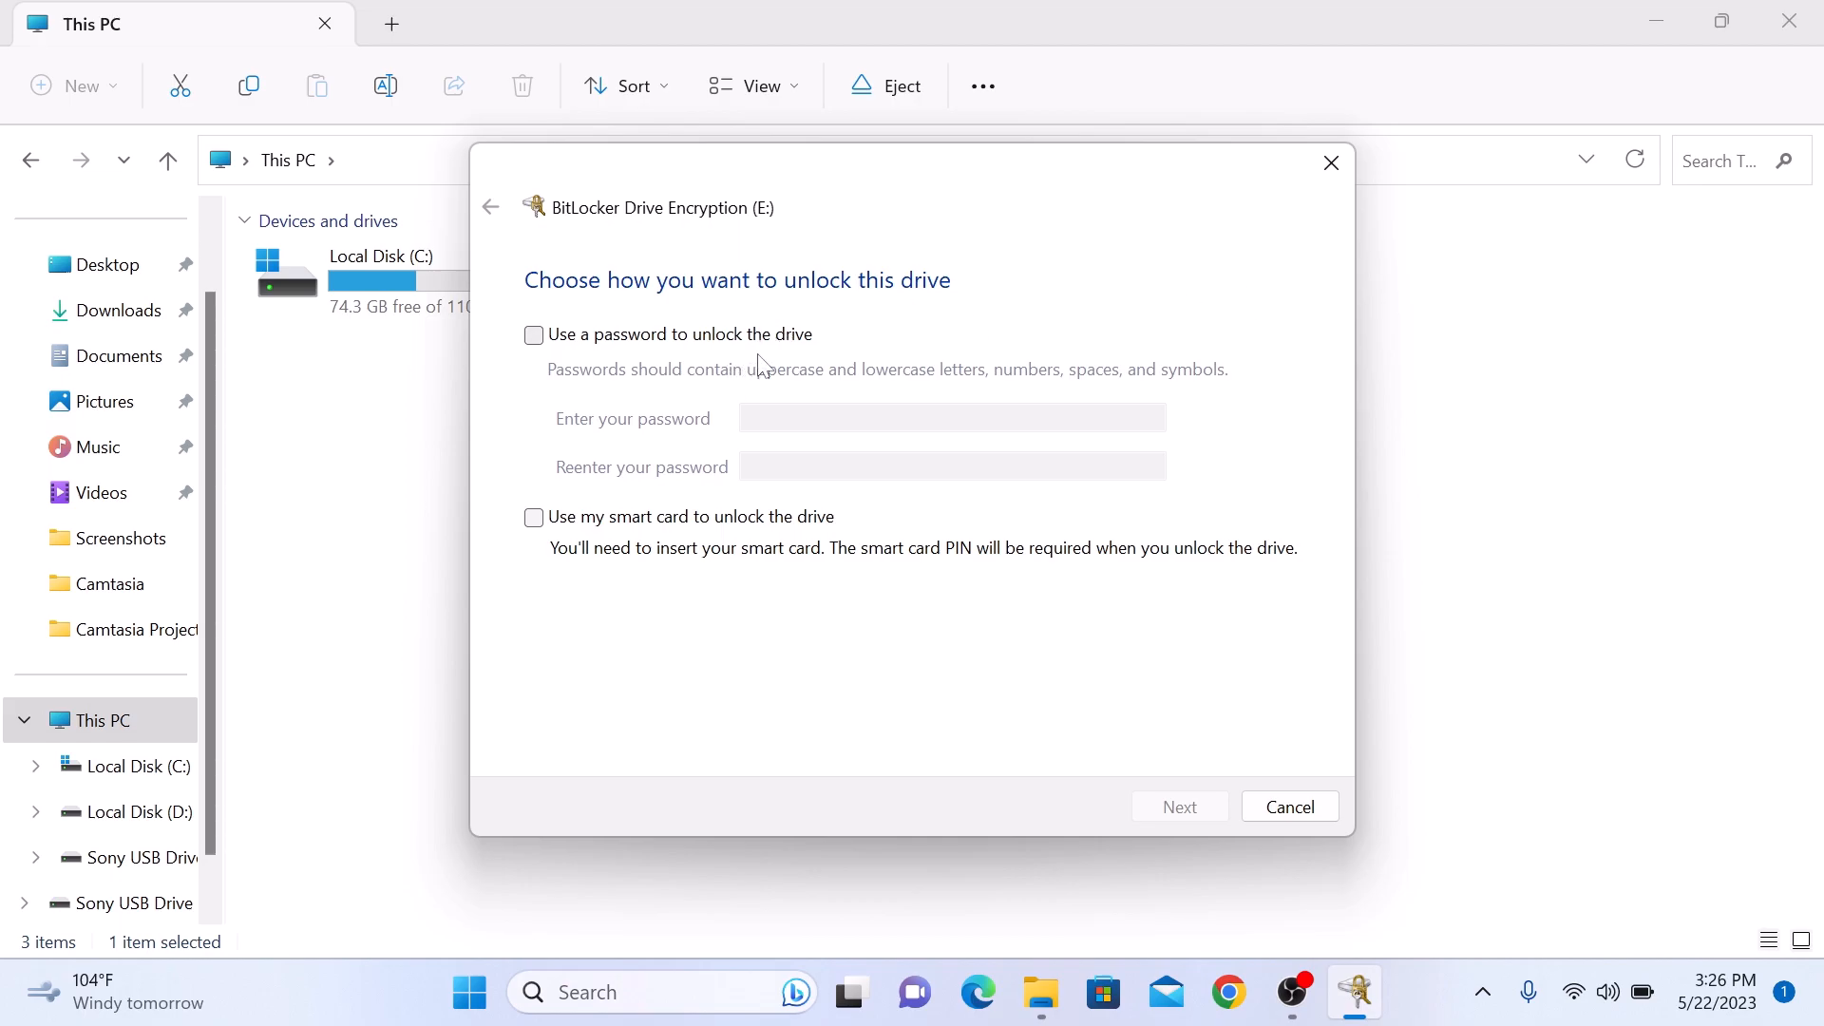
mouse_move(584, 526)
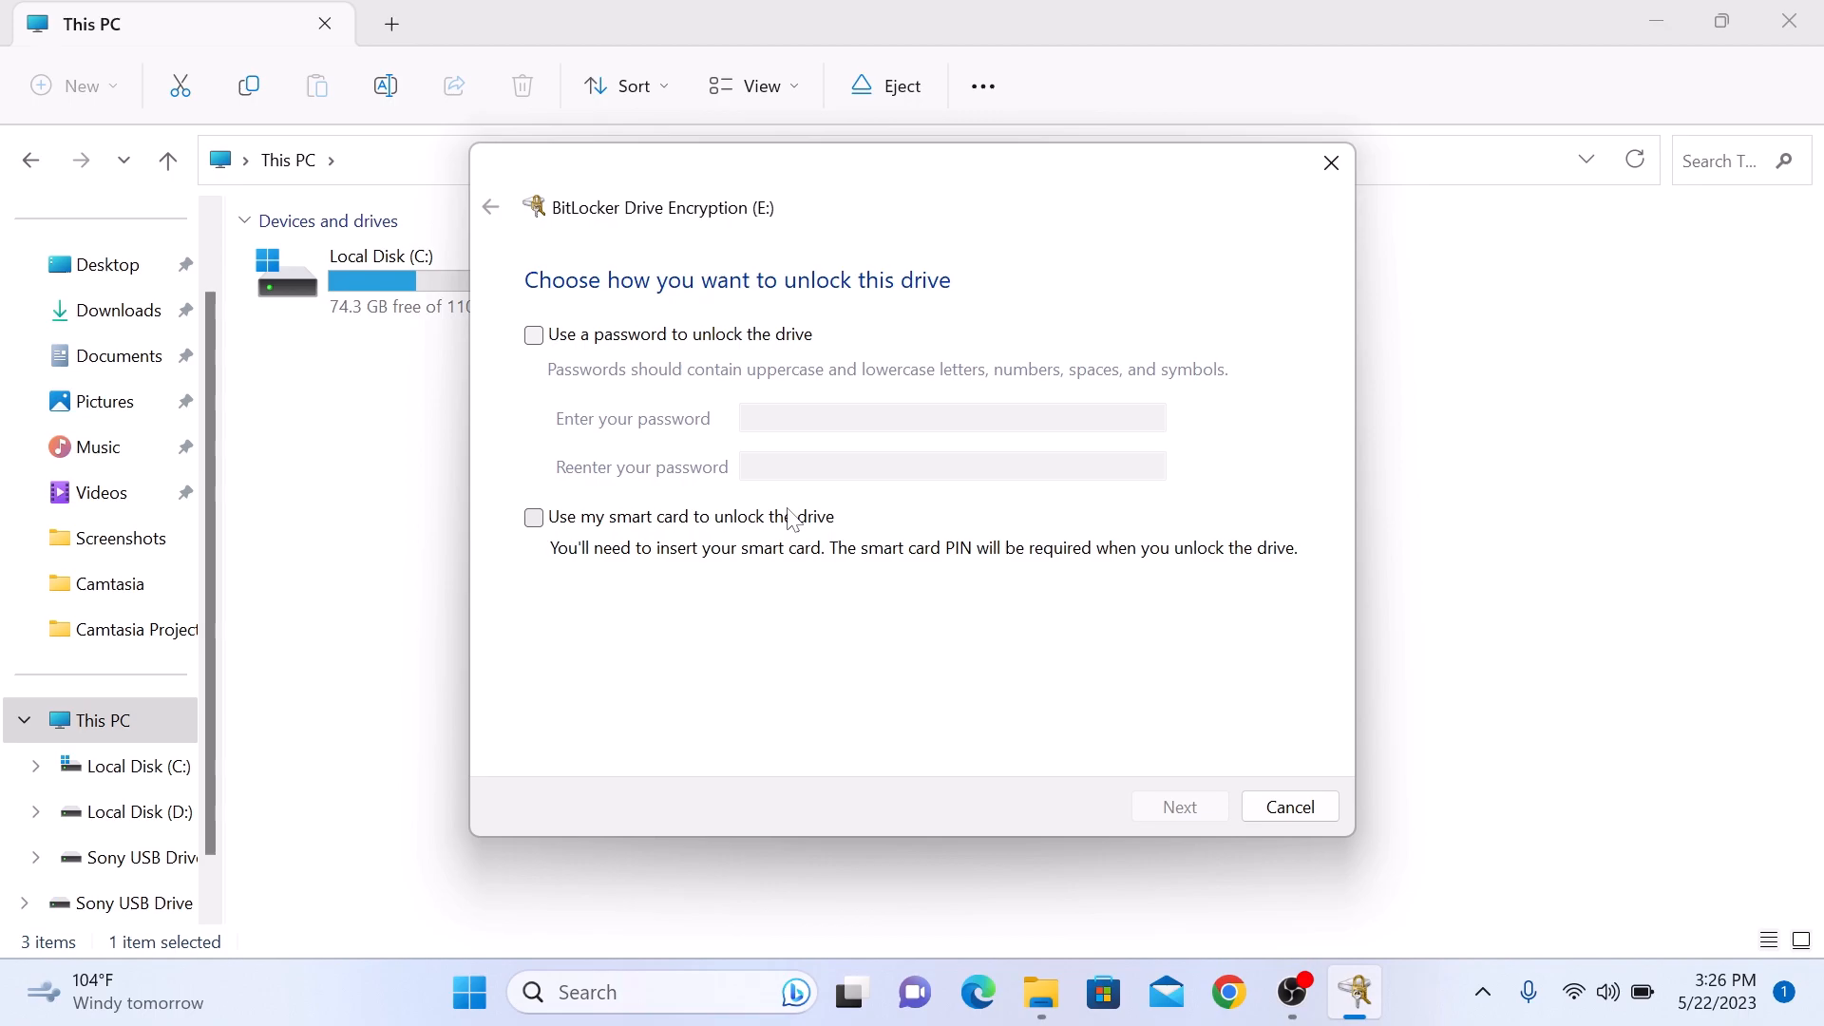
mouse_move(762, 346)
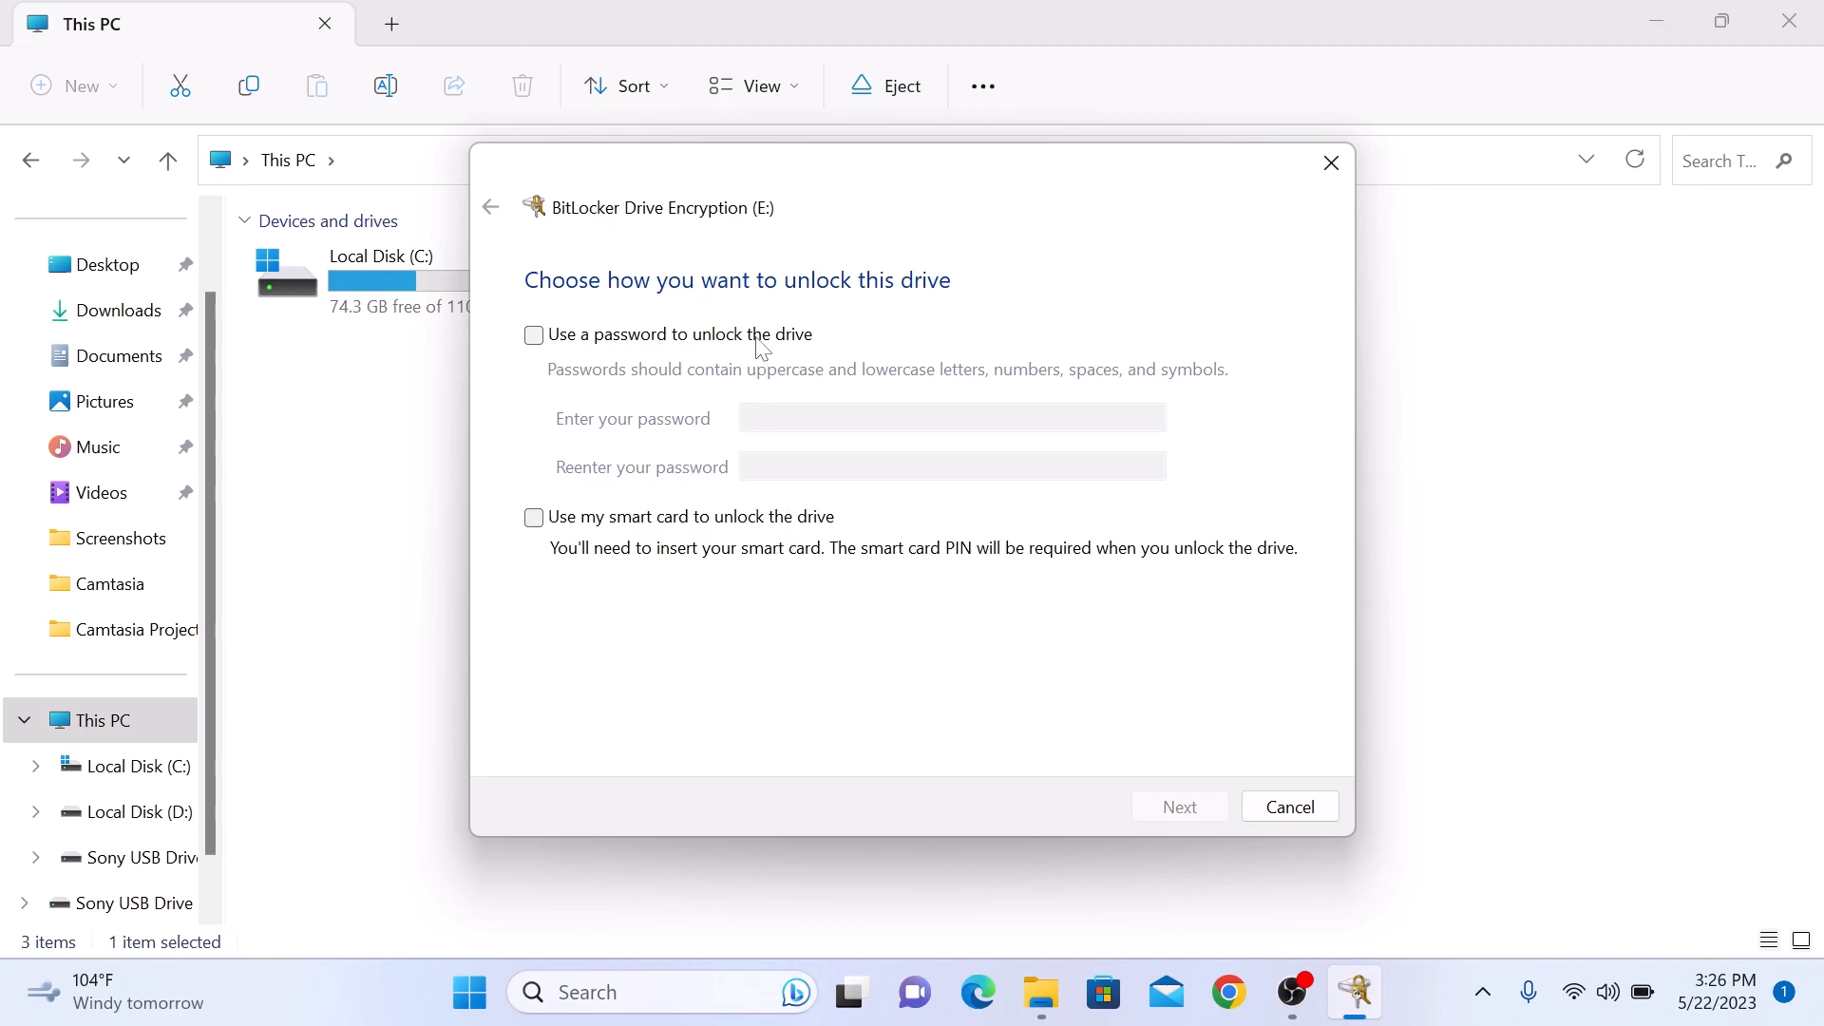
click(532, 334)
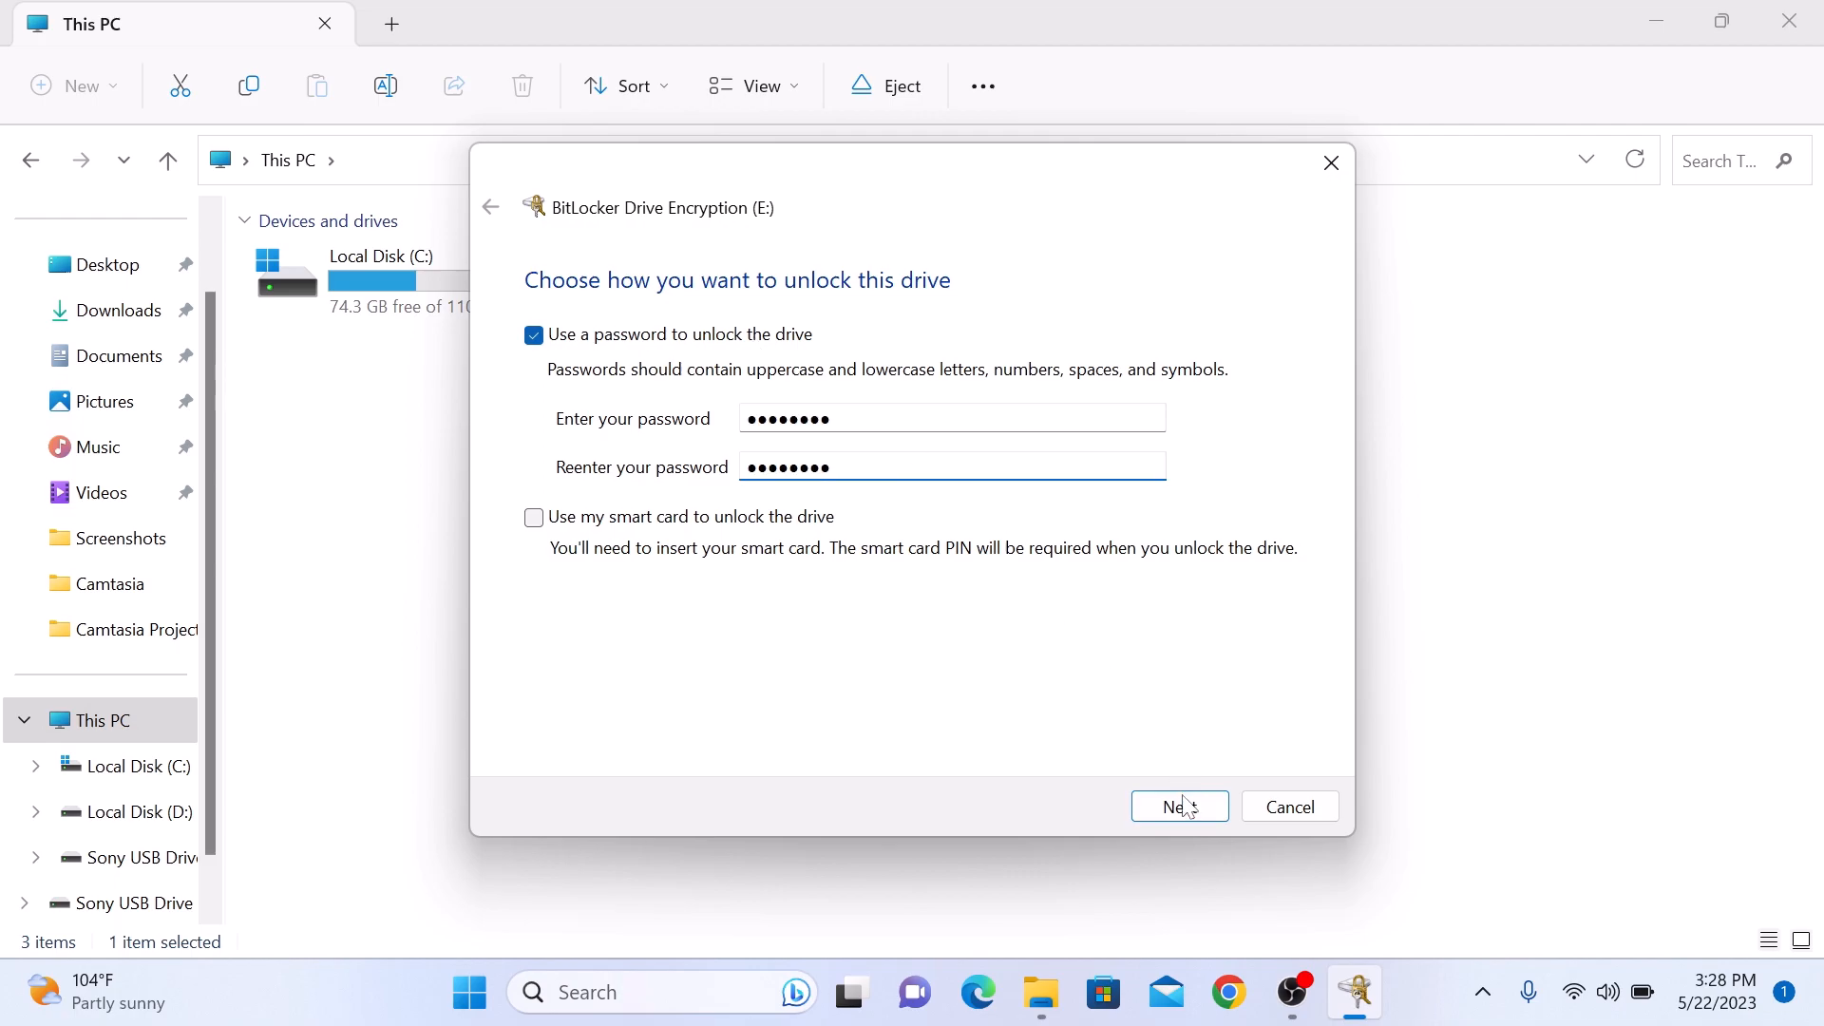
click(1178, 805)
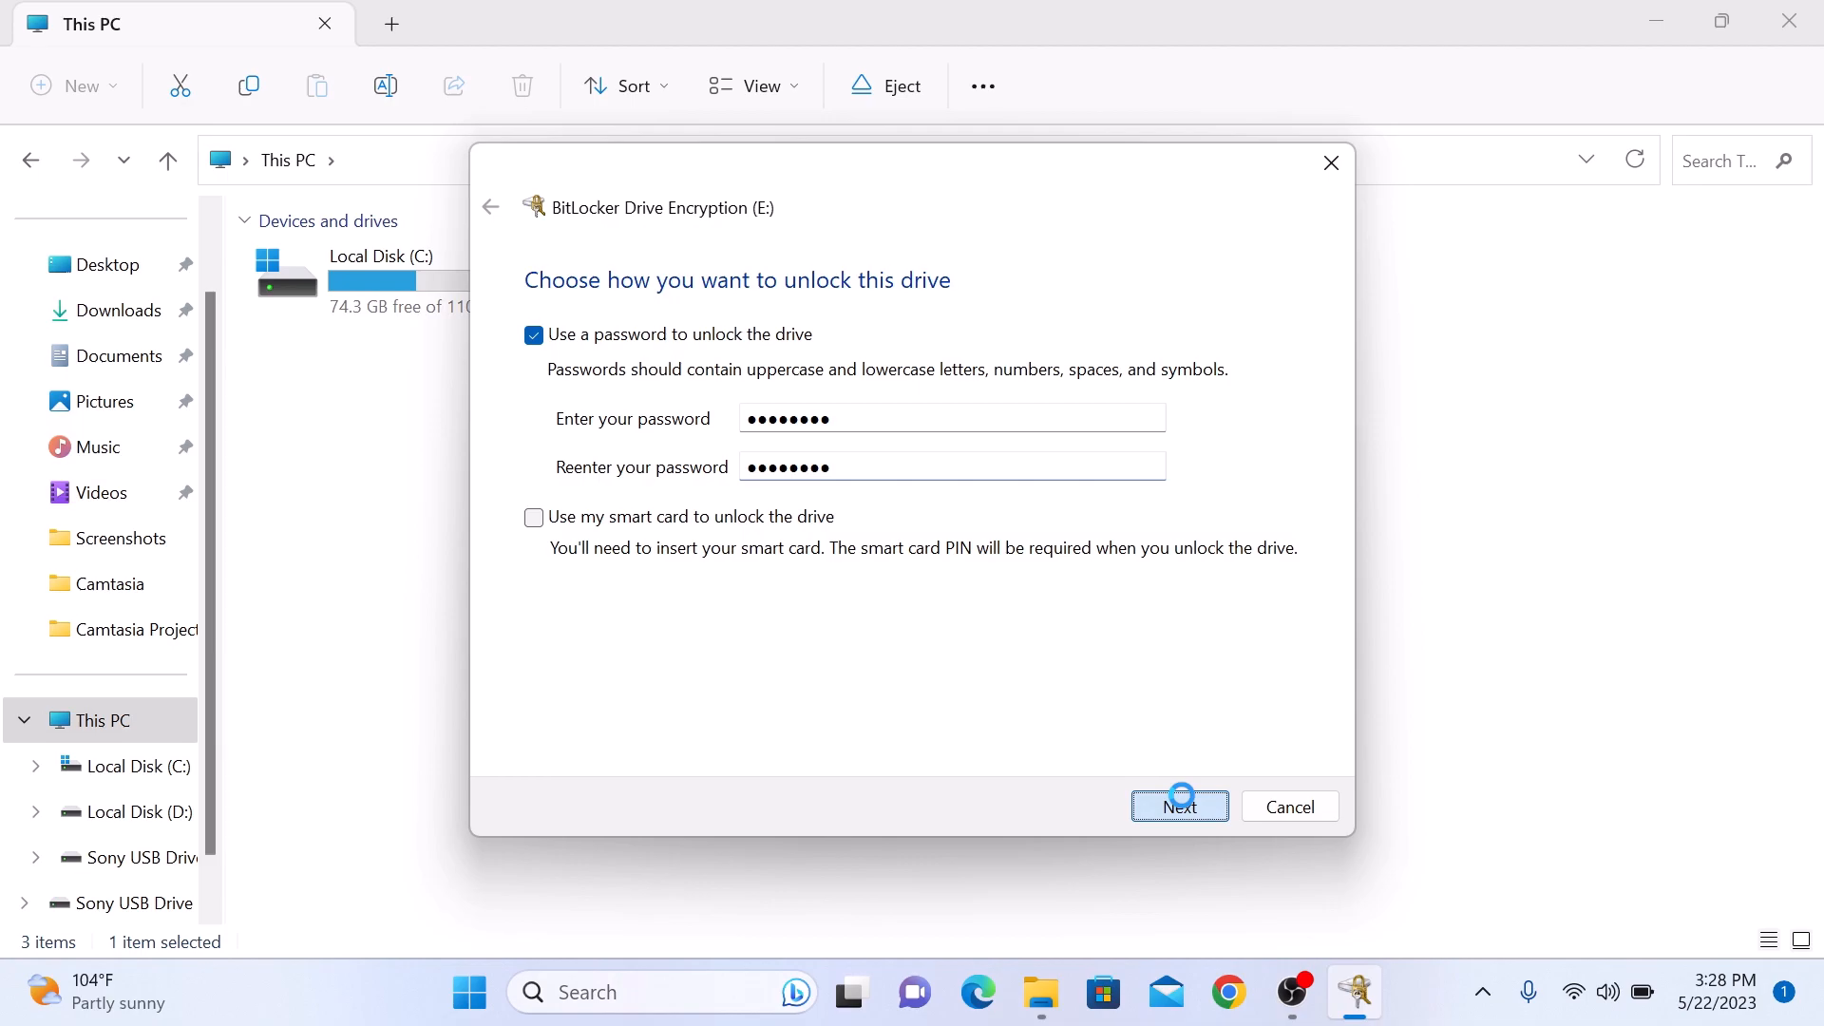
click(1178, 805)
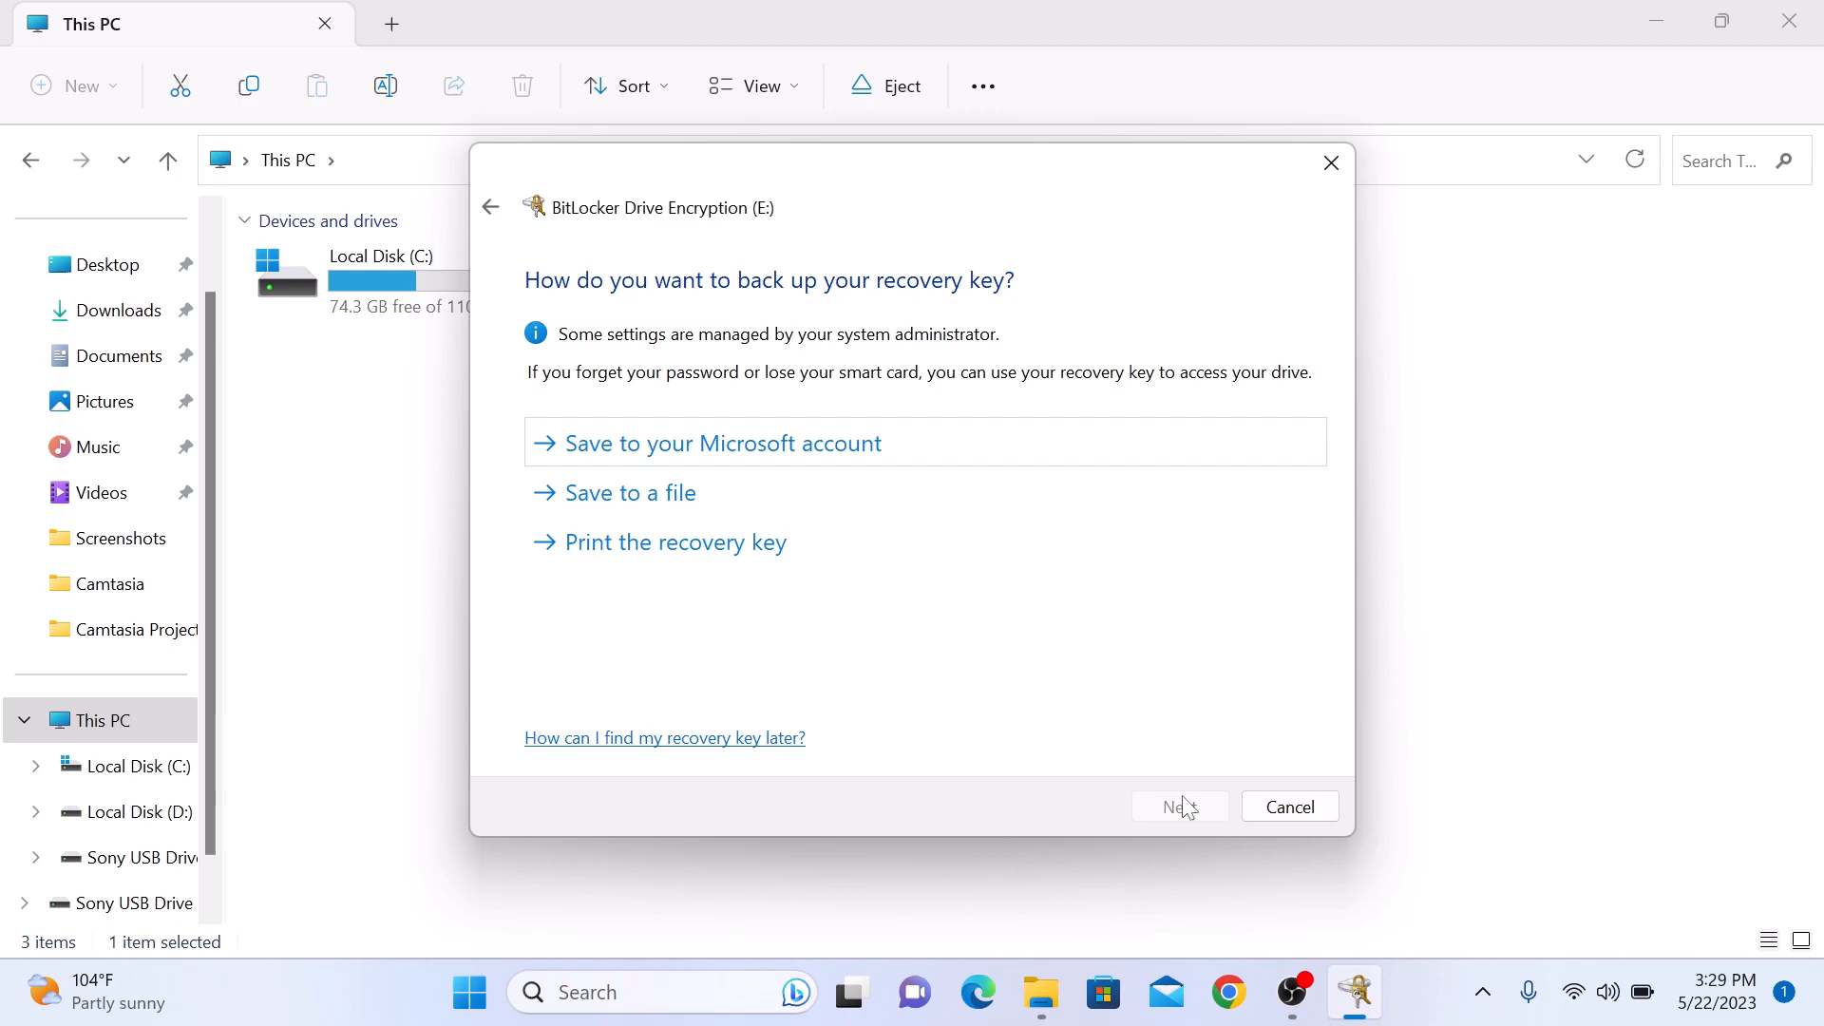
mouse_move(1043, 732)
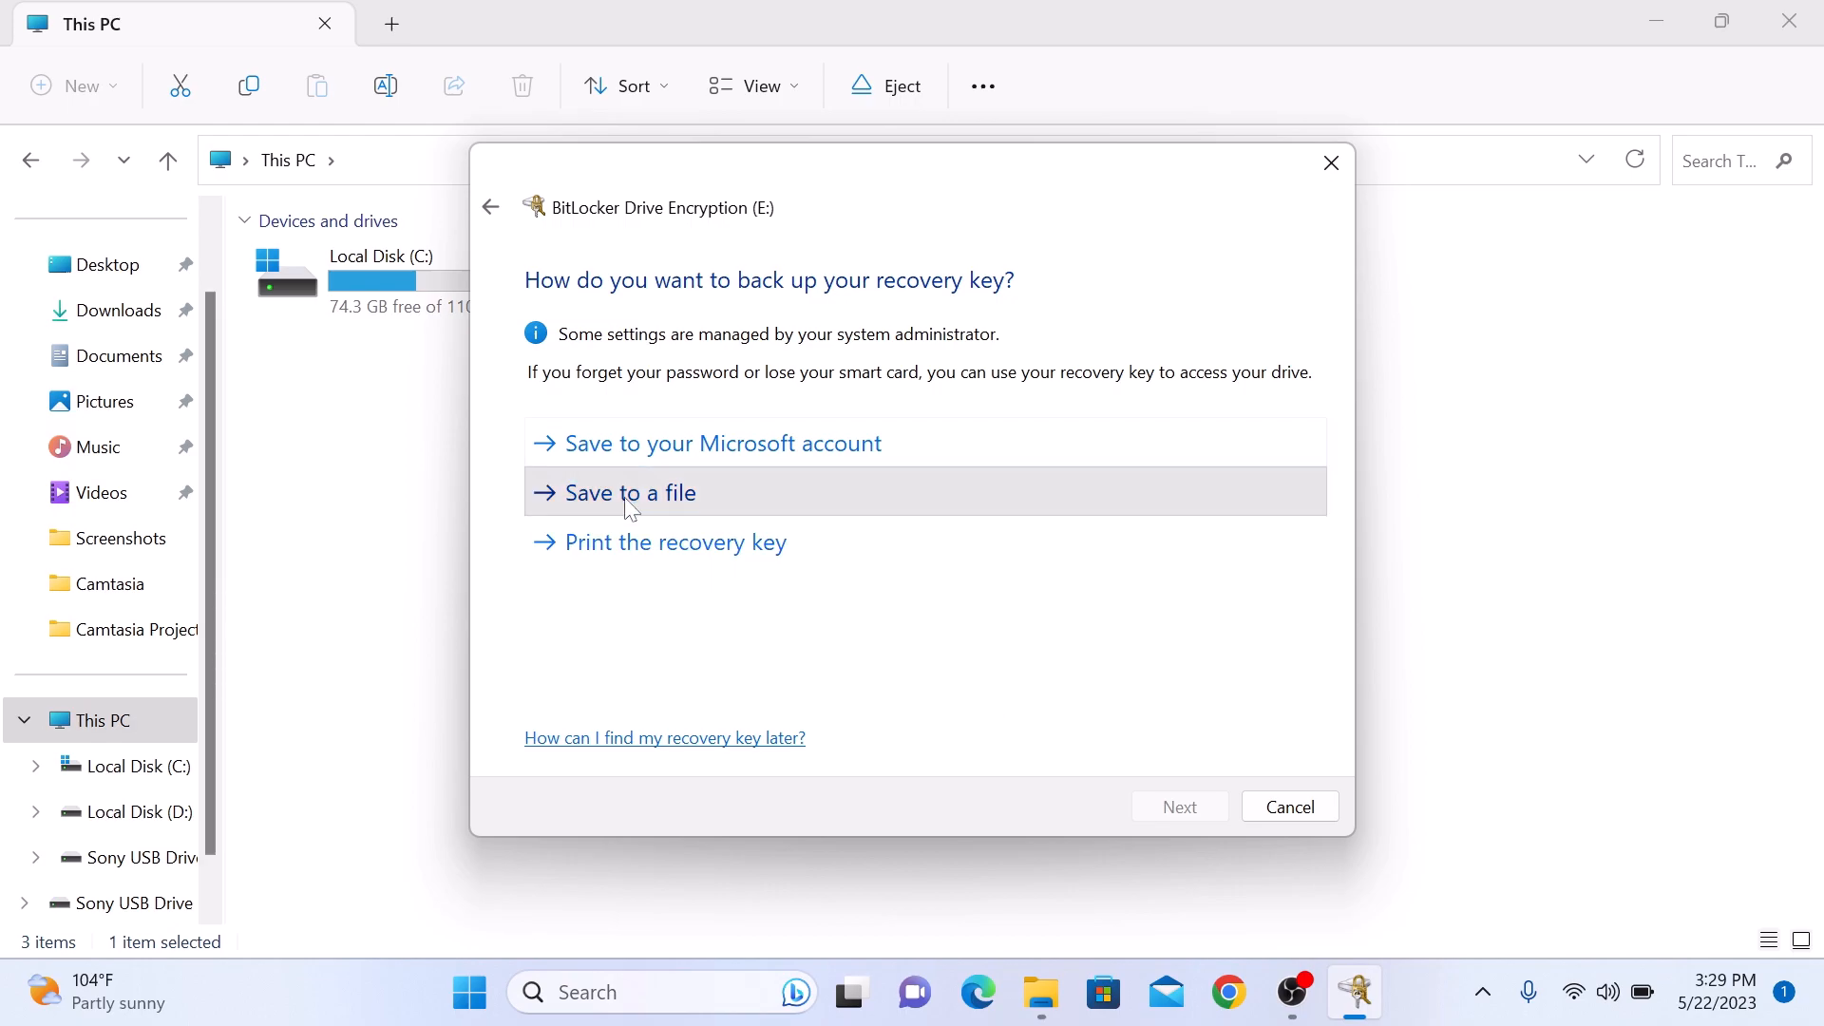
Back up the BitLocker recovery key to a text file in Documents
click(627, 493)
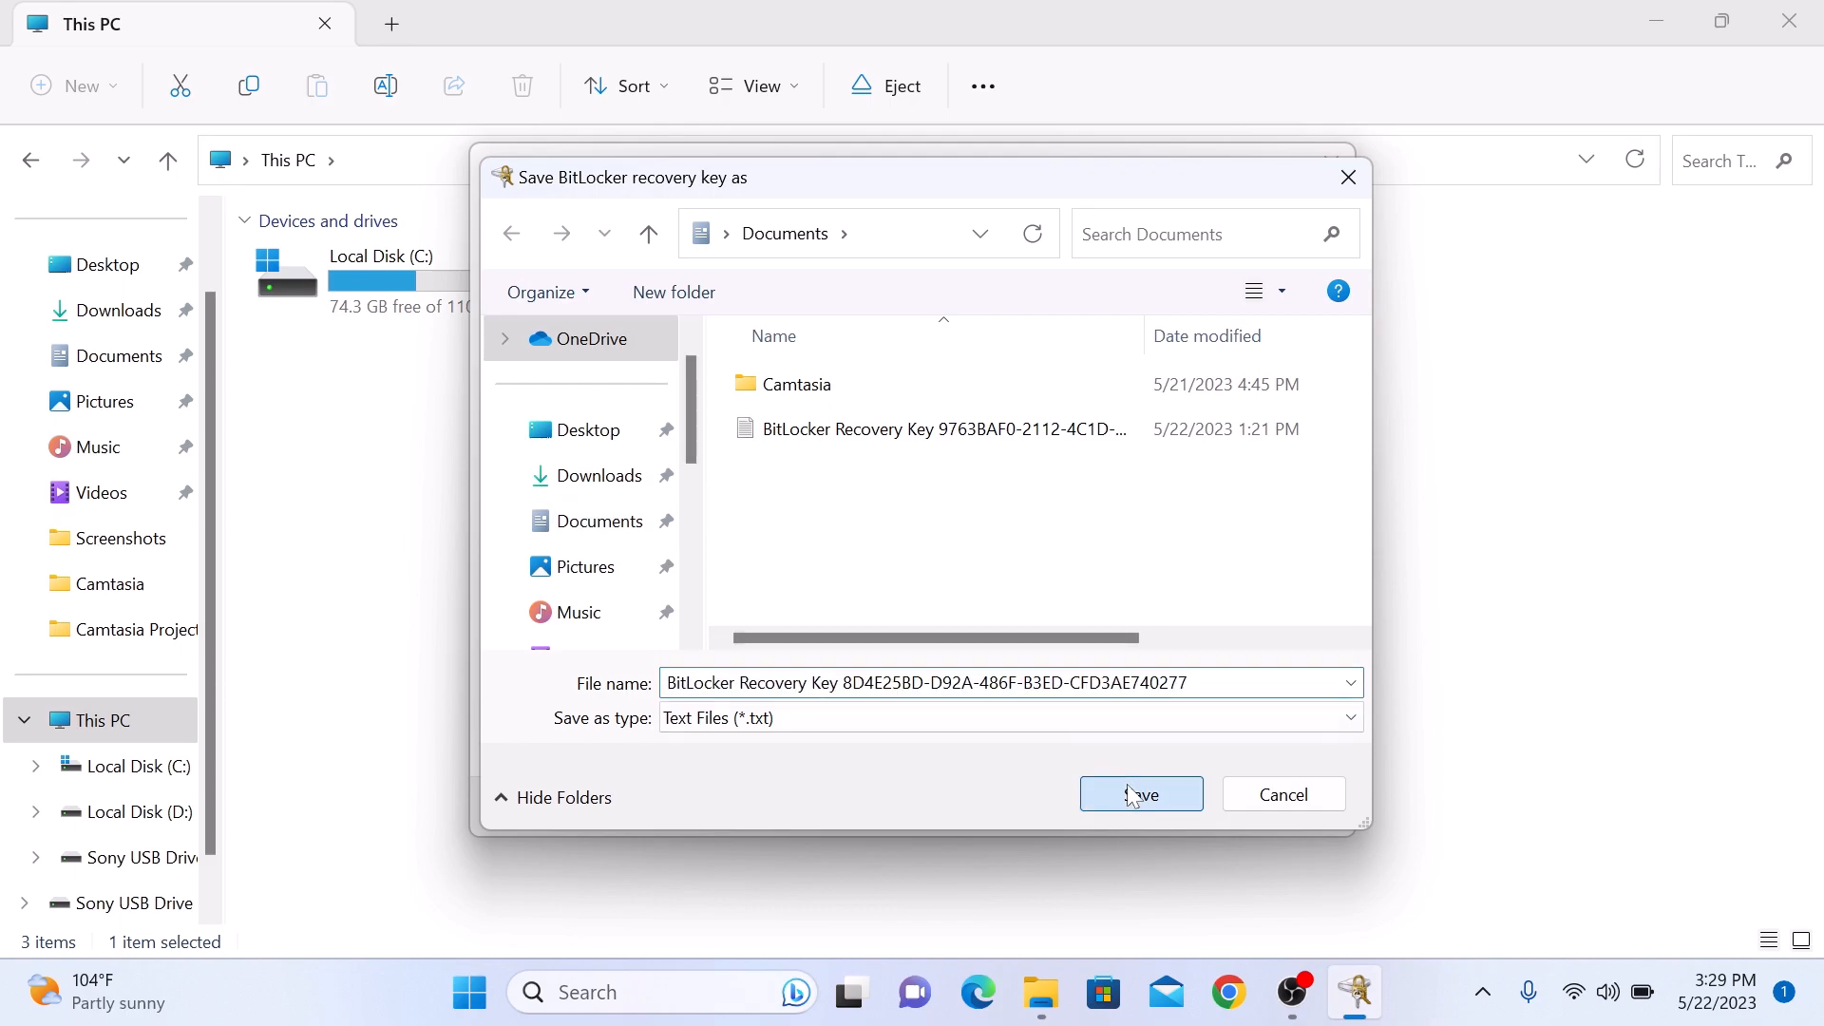
click(1138, 794)
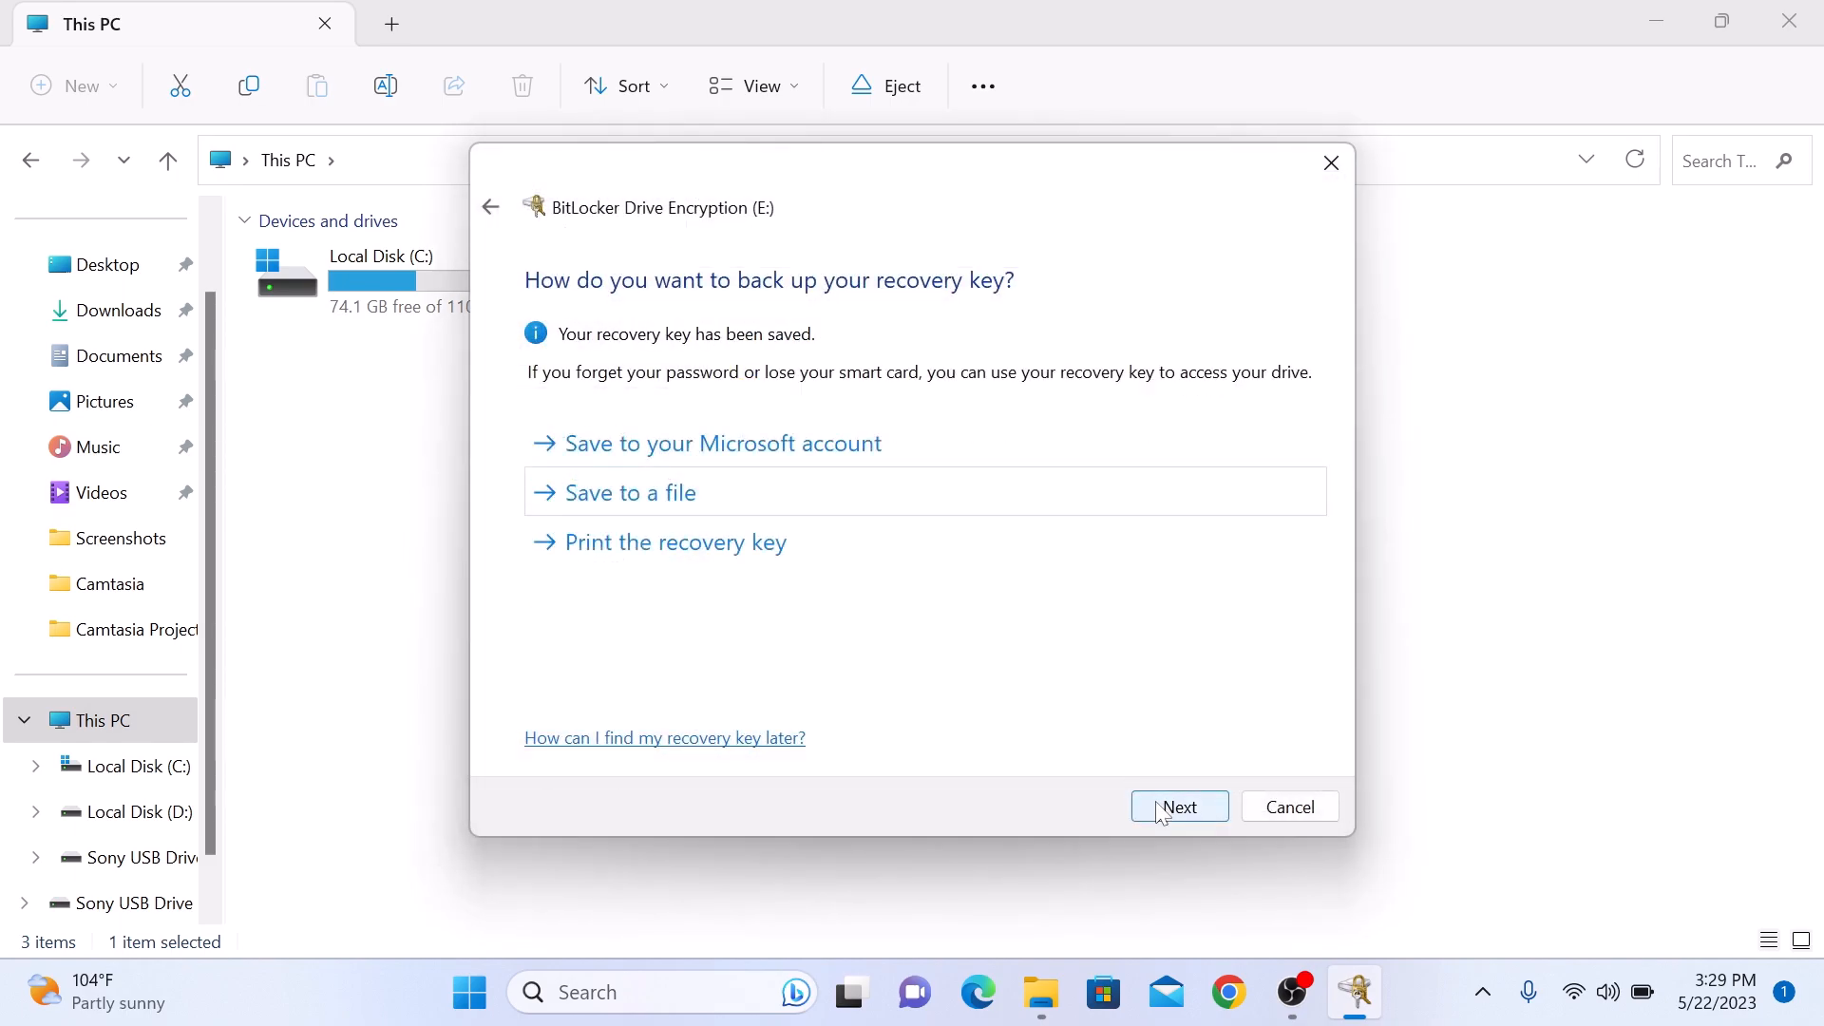
click(1178, 806)
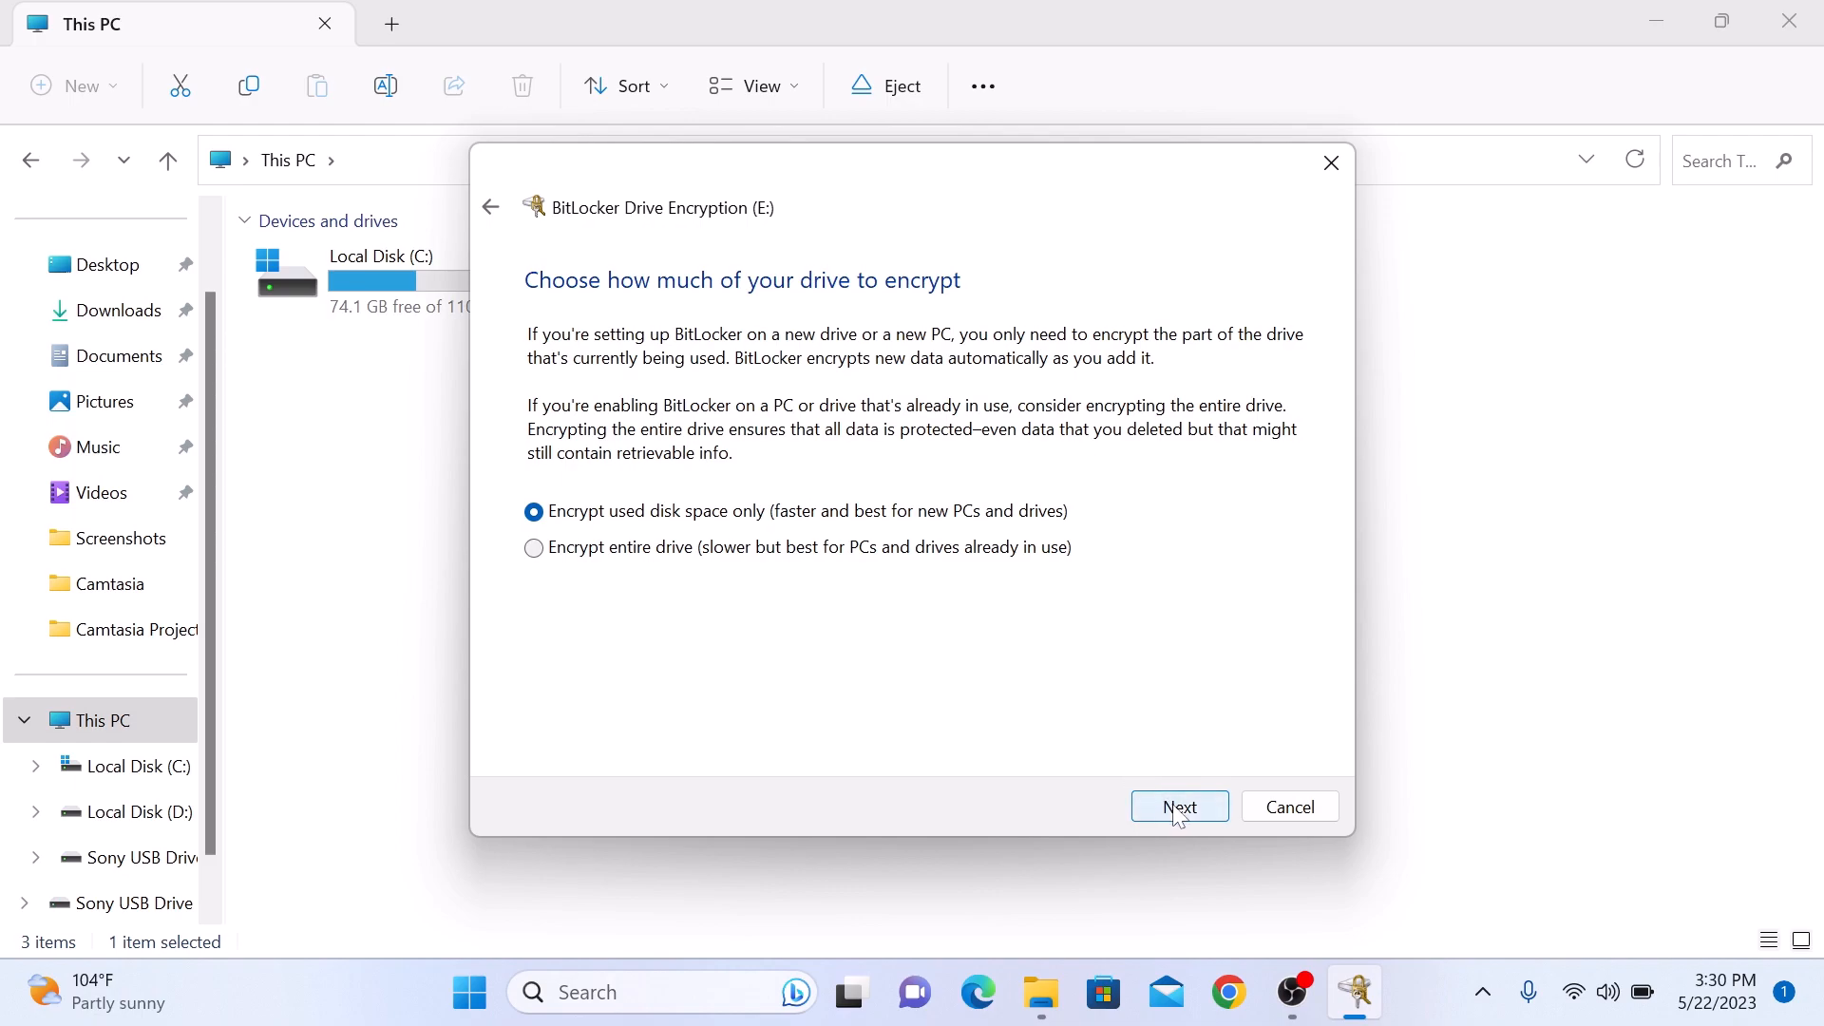
Encrypt used disk space only with the new encryption mode and start encrypting drive E:
click(1178, 805)
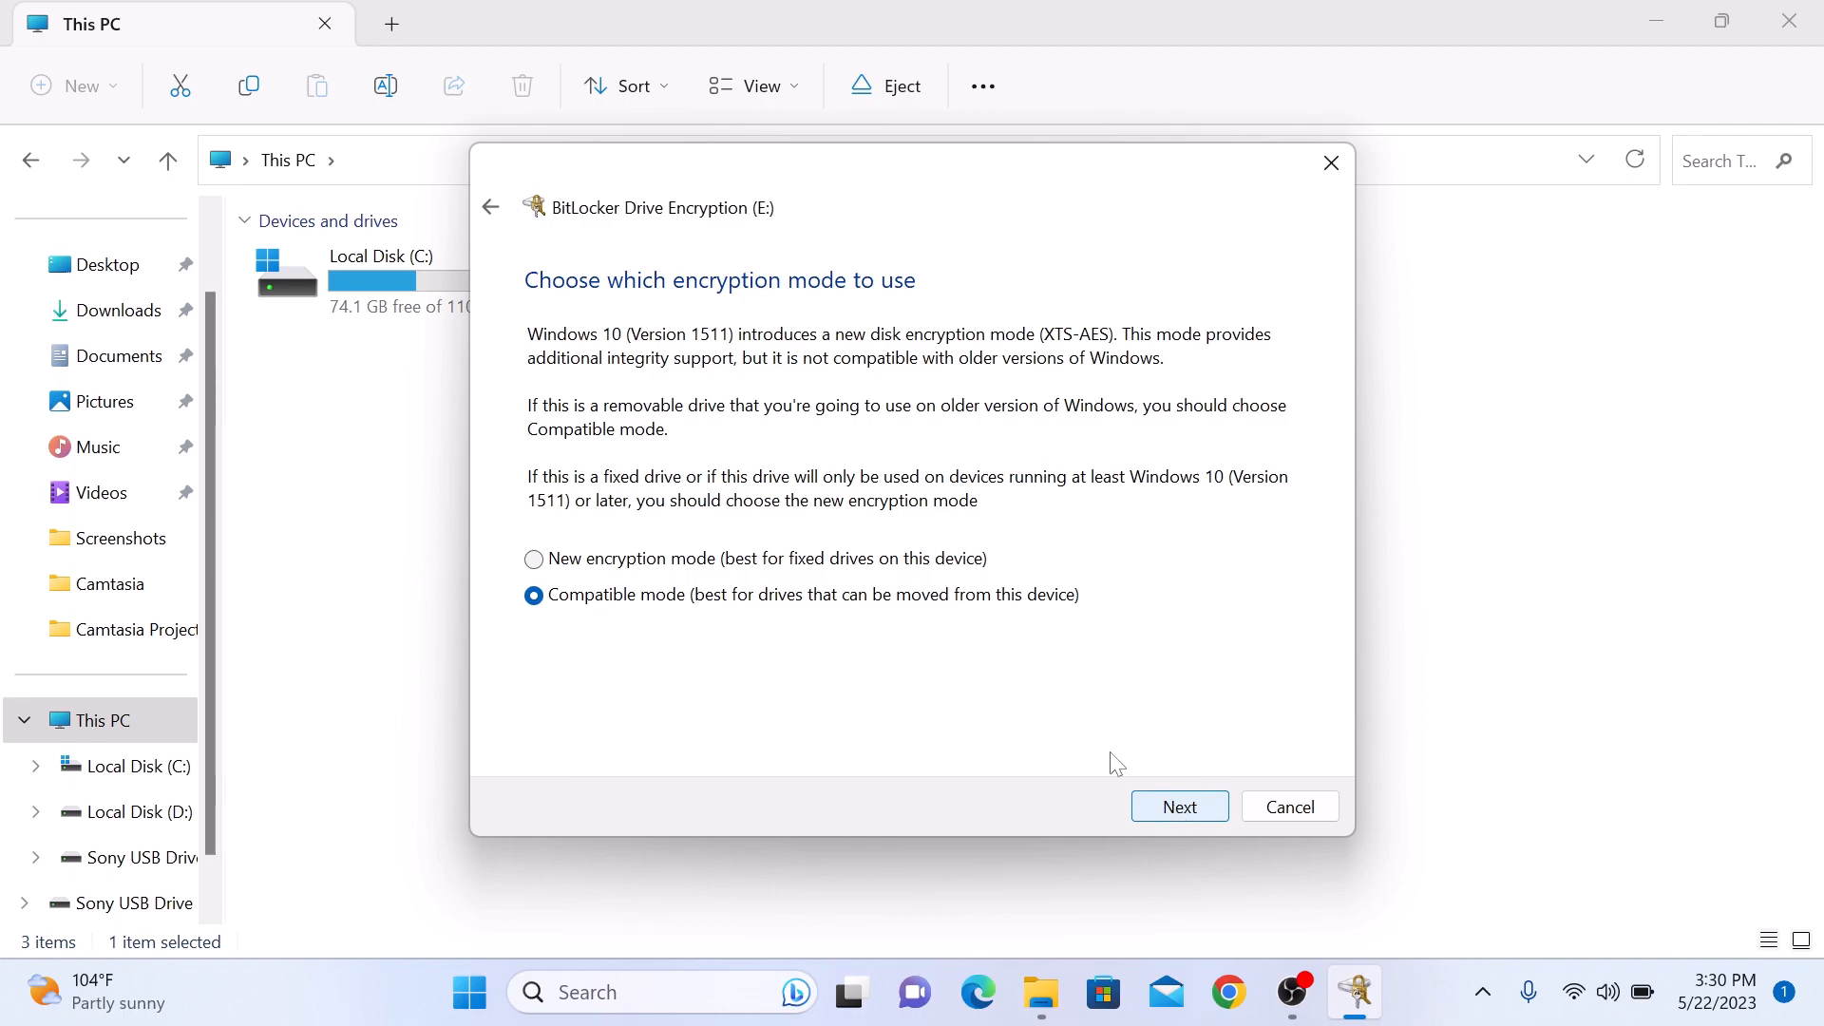
click(534, 559)
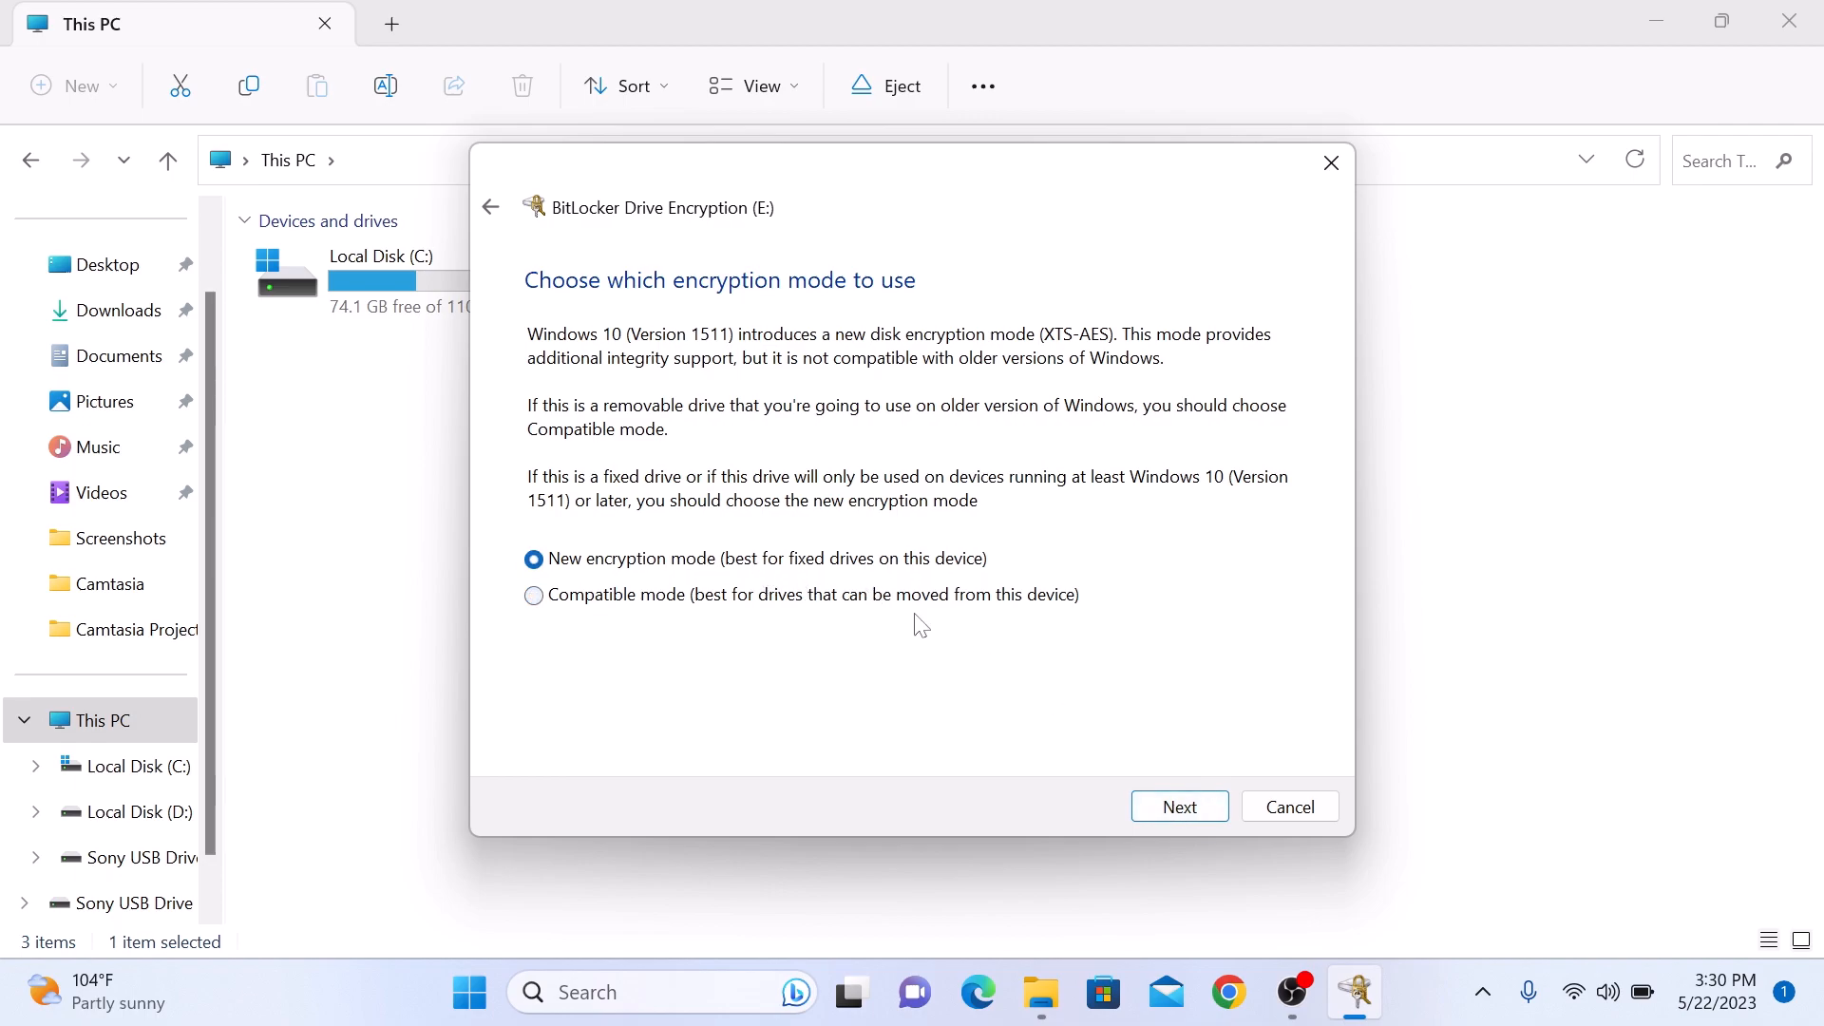
click(1178, 806)
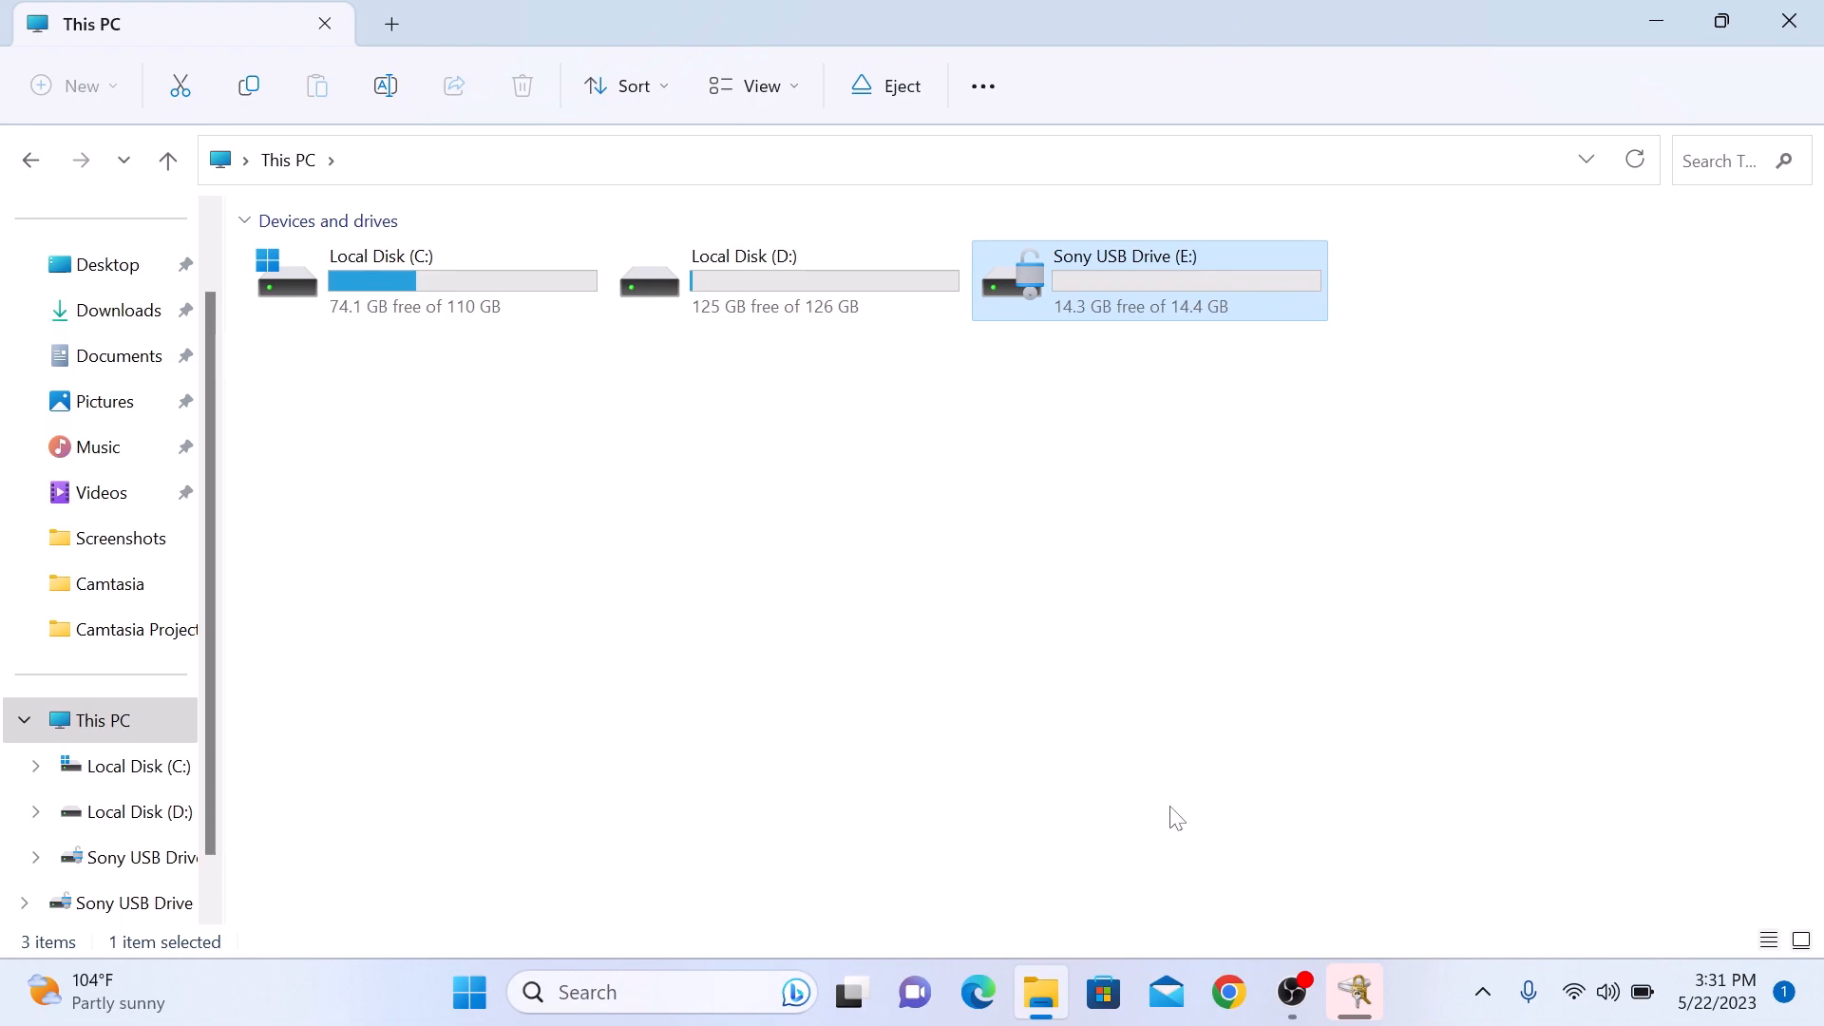
mouse_move(1058, 401)
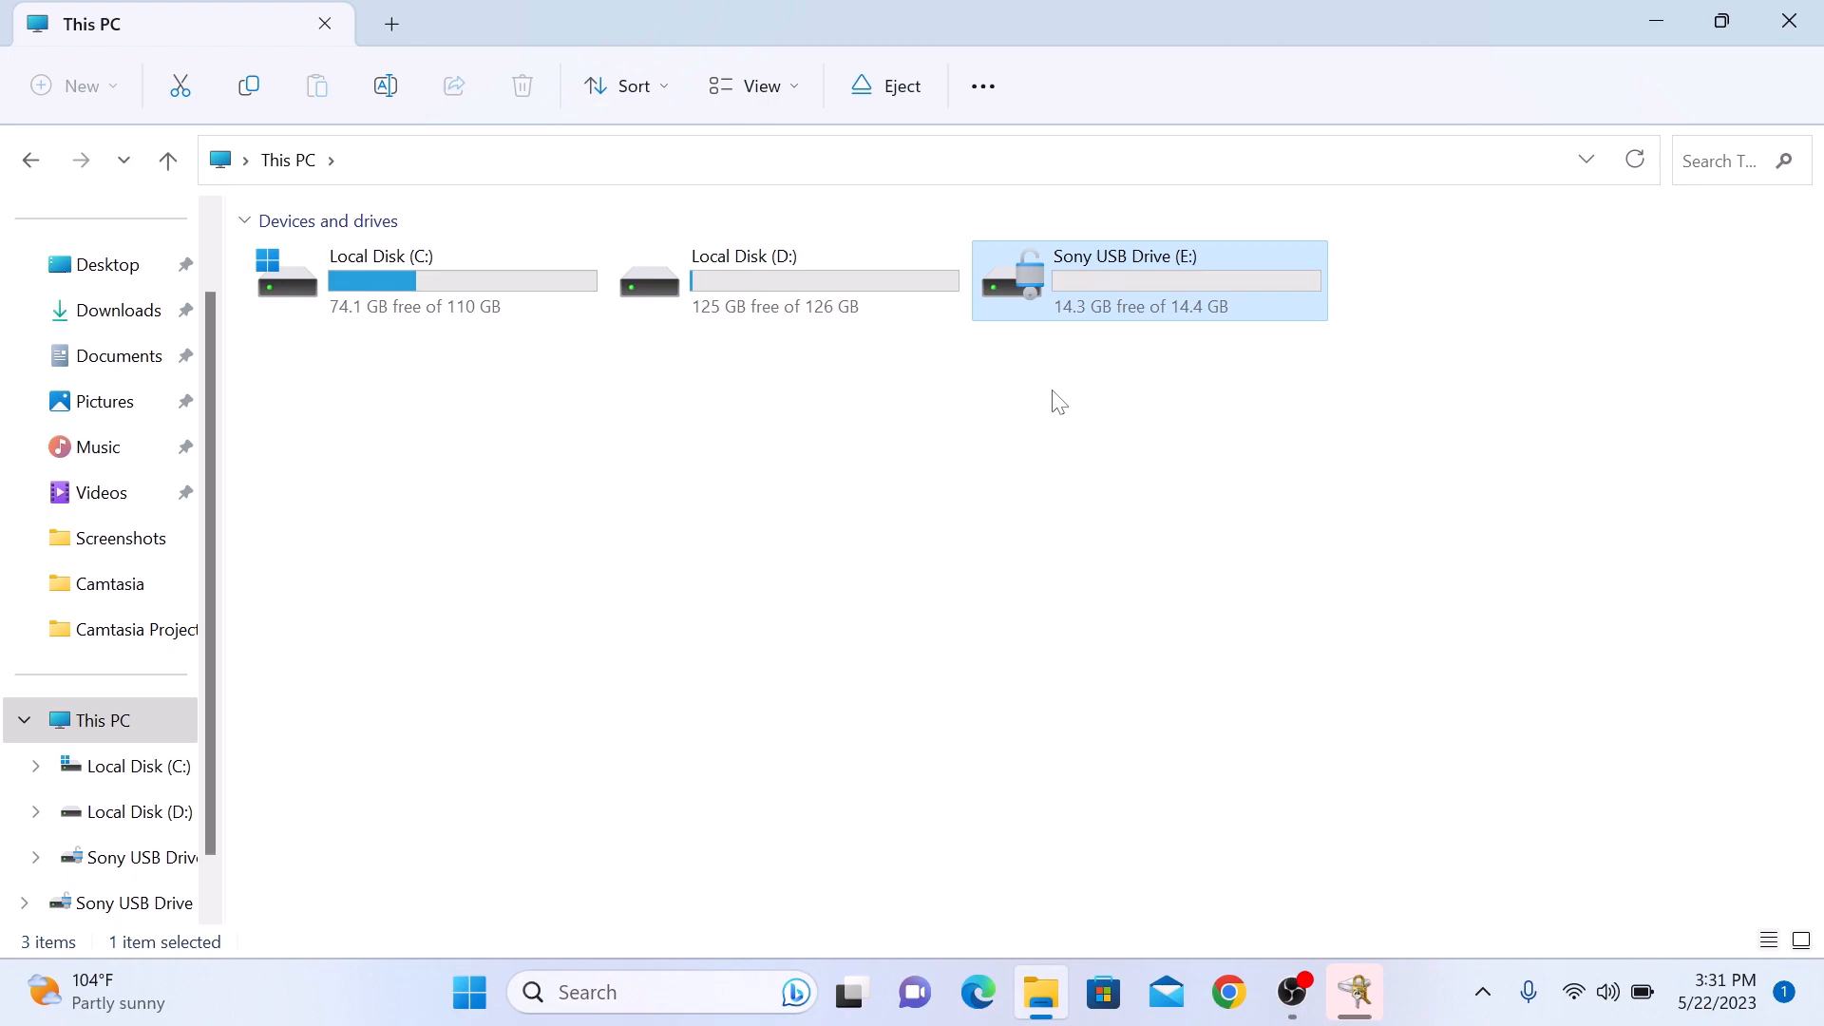
Attempt to open locked drive E:, dismiss the denial, then unlock it with the BitLocker password
double_click(1147, 279)
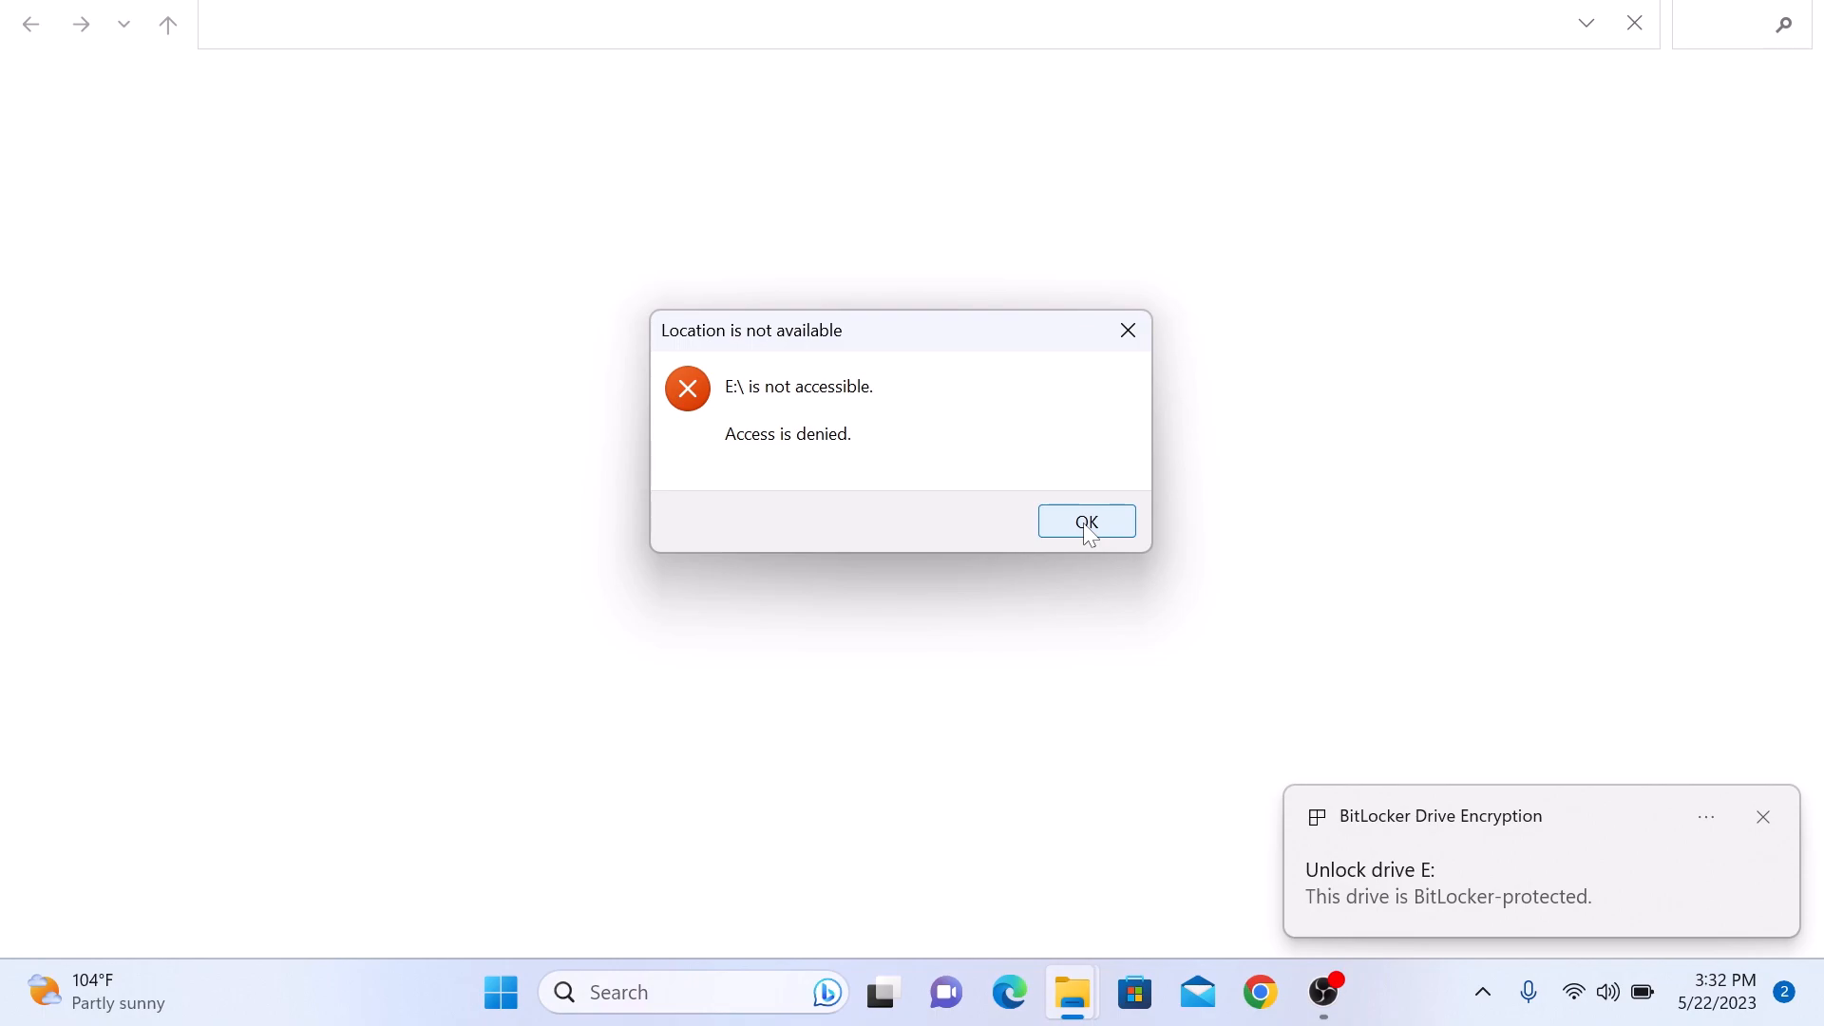
click(1085, 521)
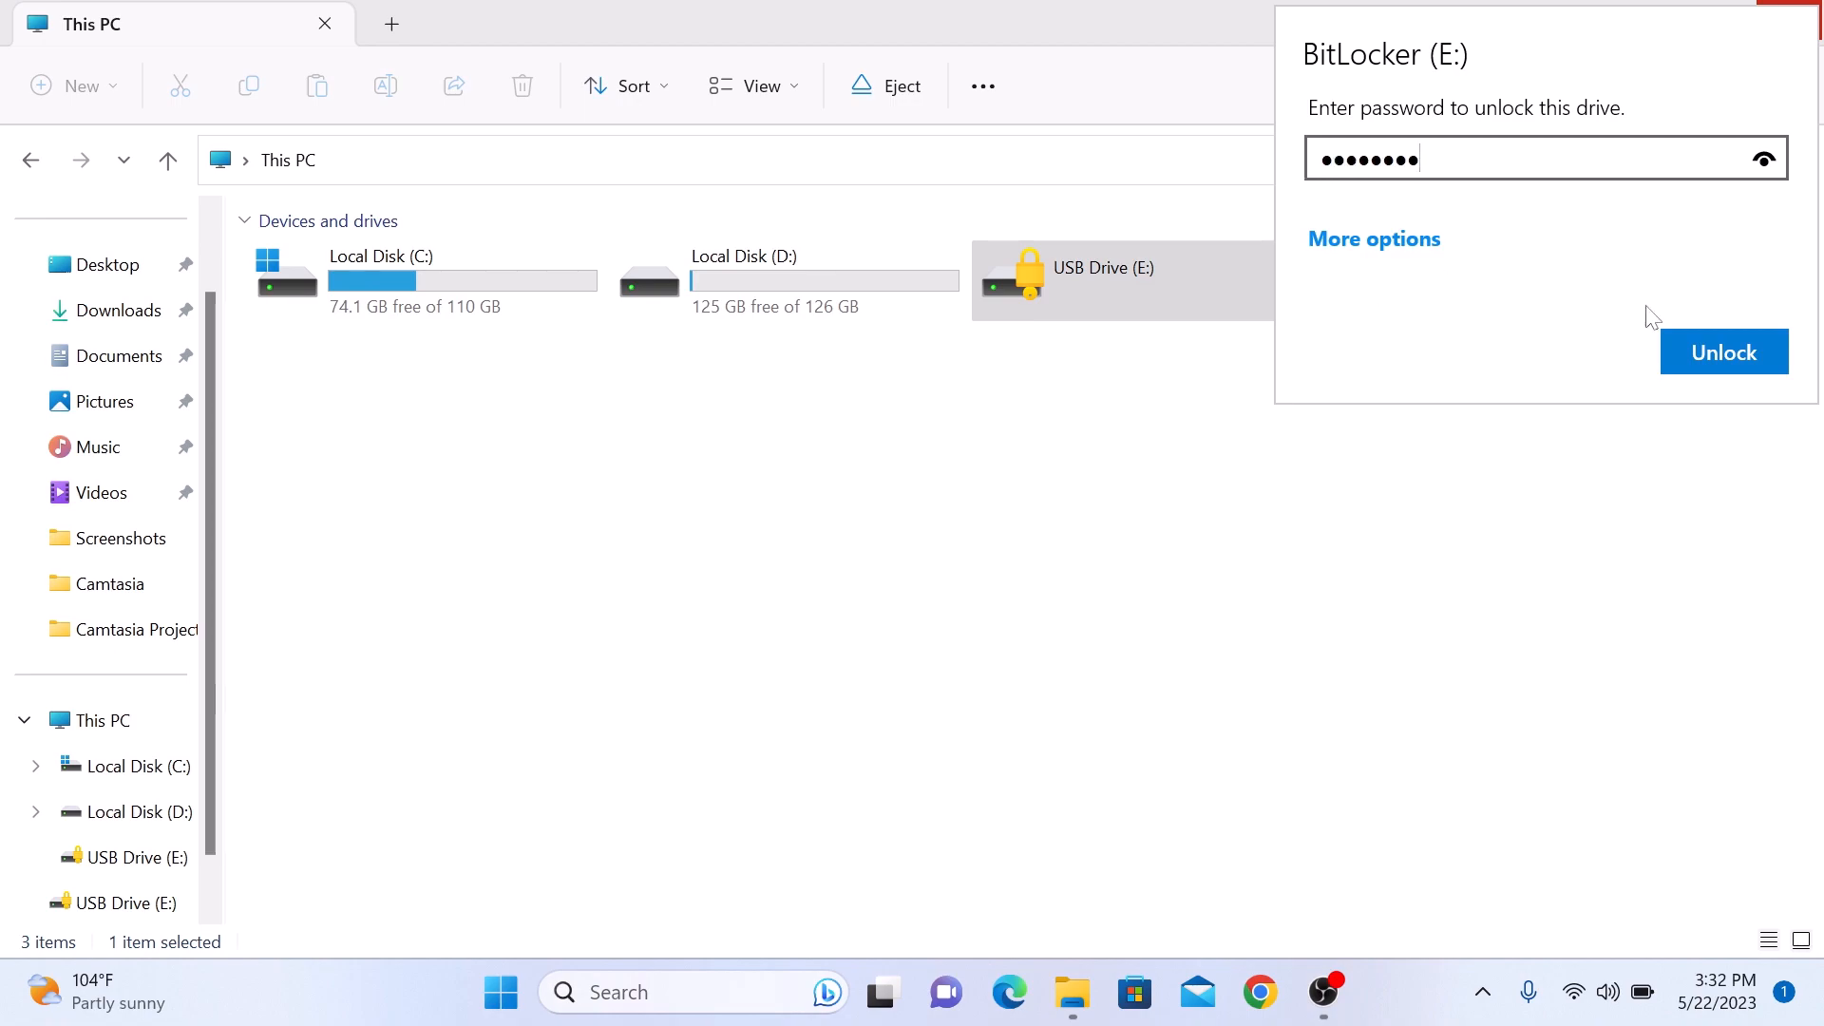
click(1724, 352)
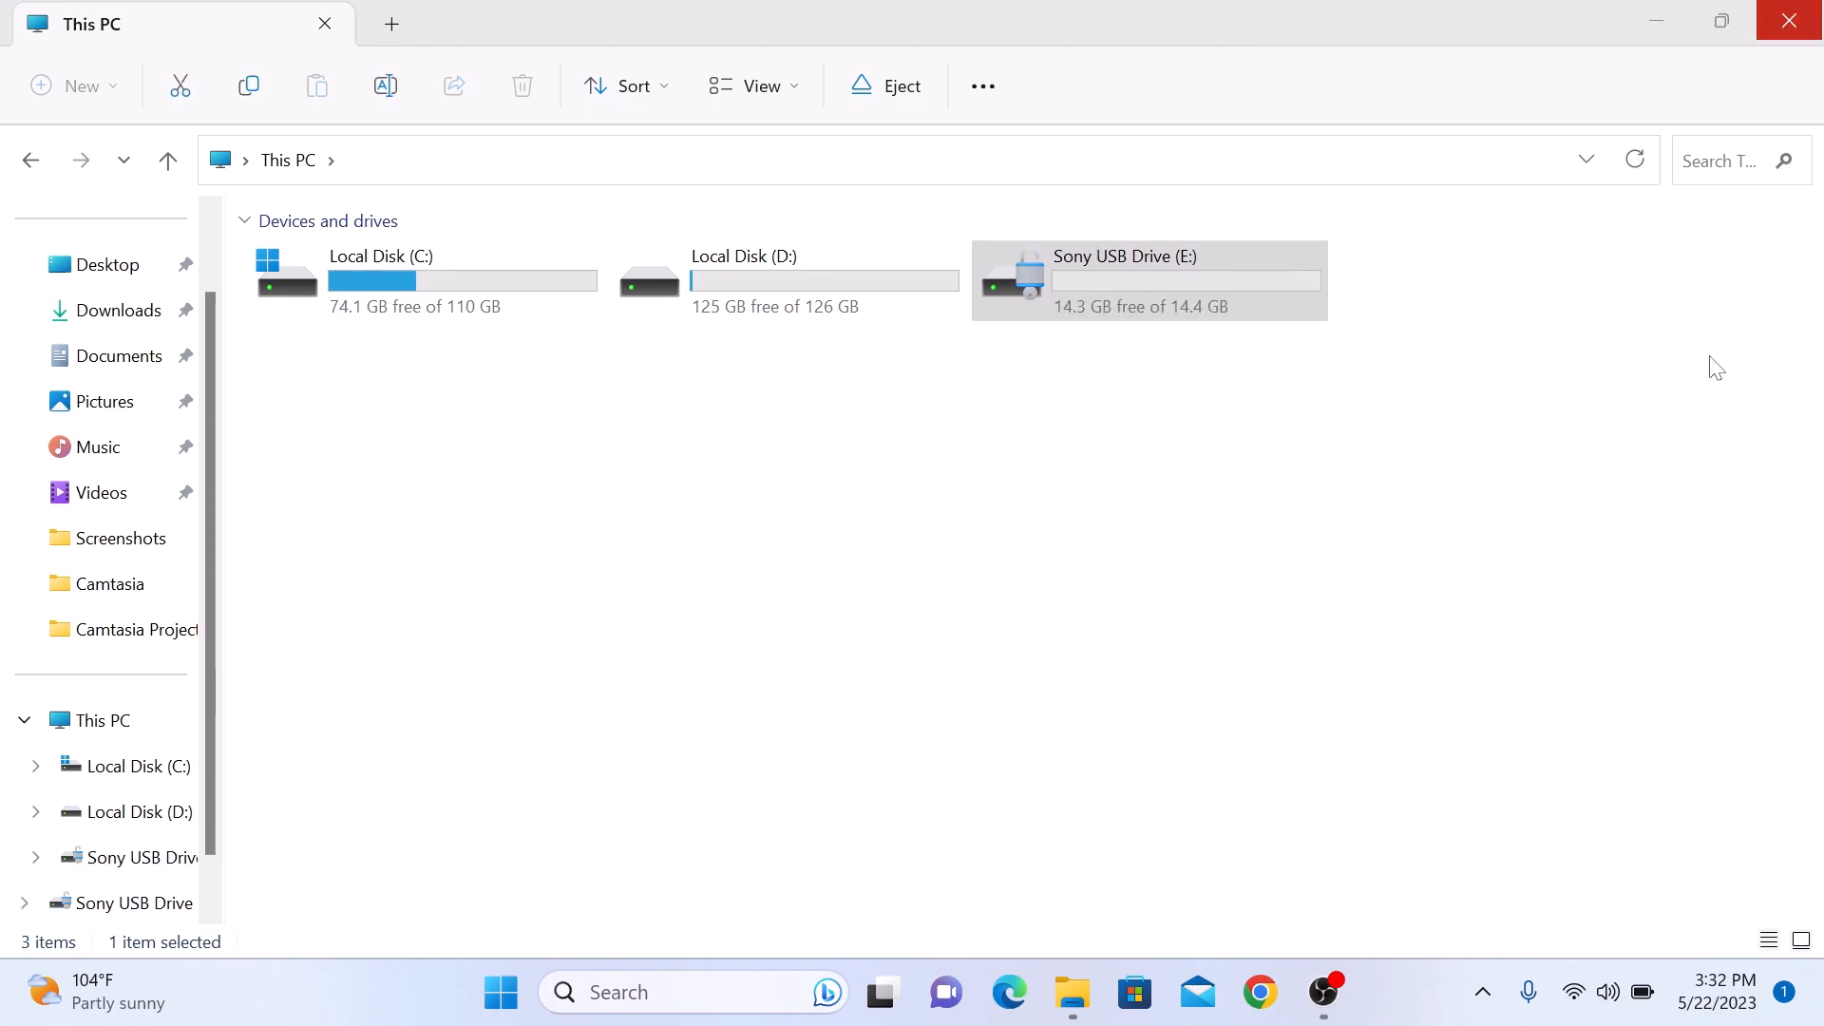
double_click(1148, 280)
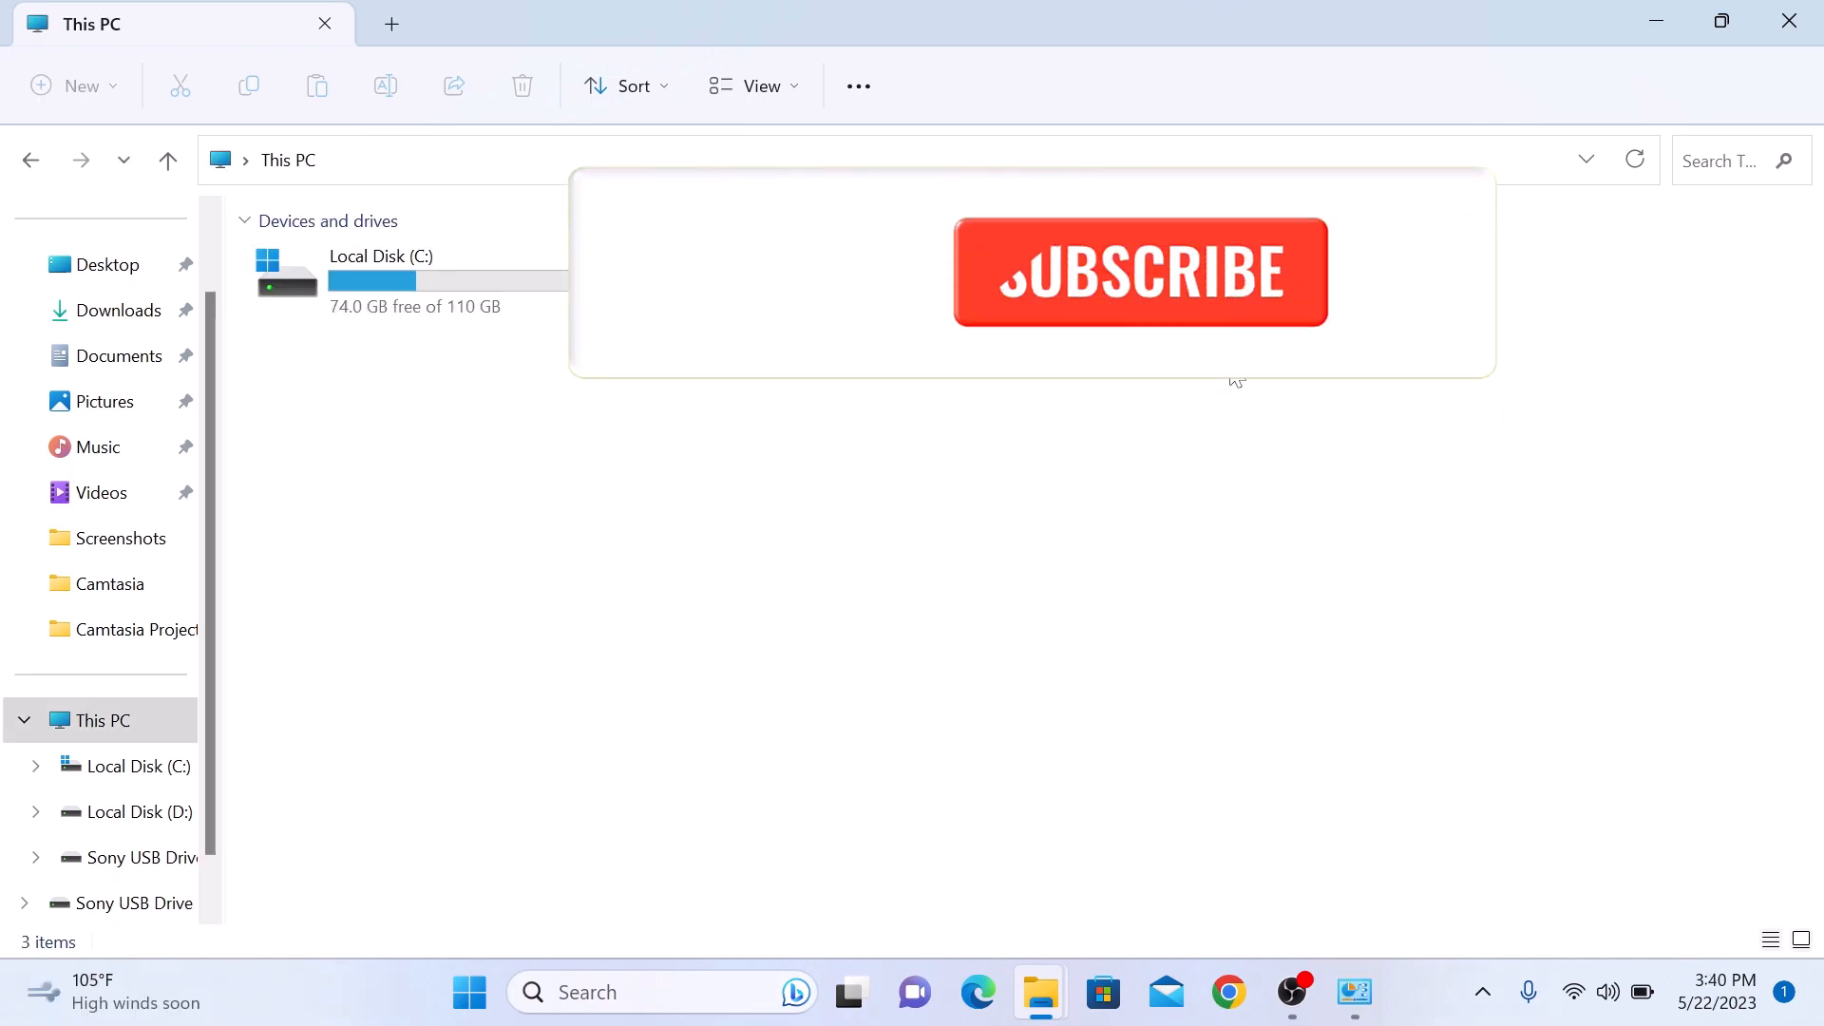
click(1140, 272)
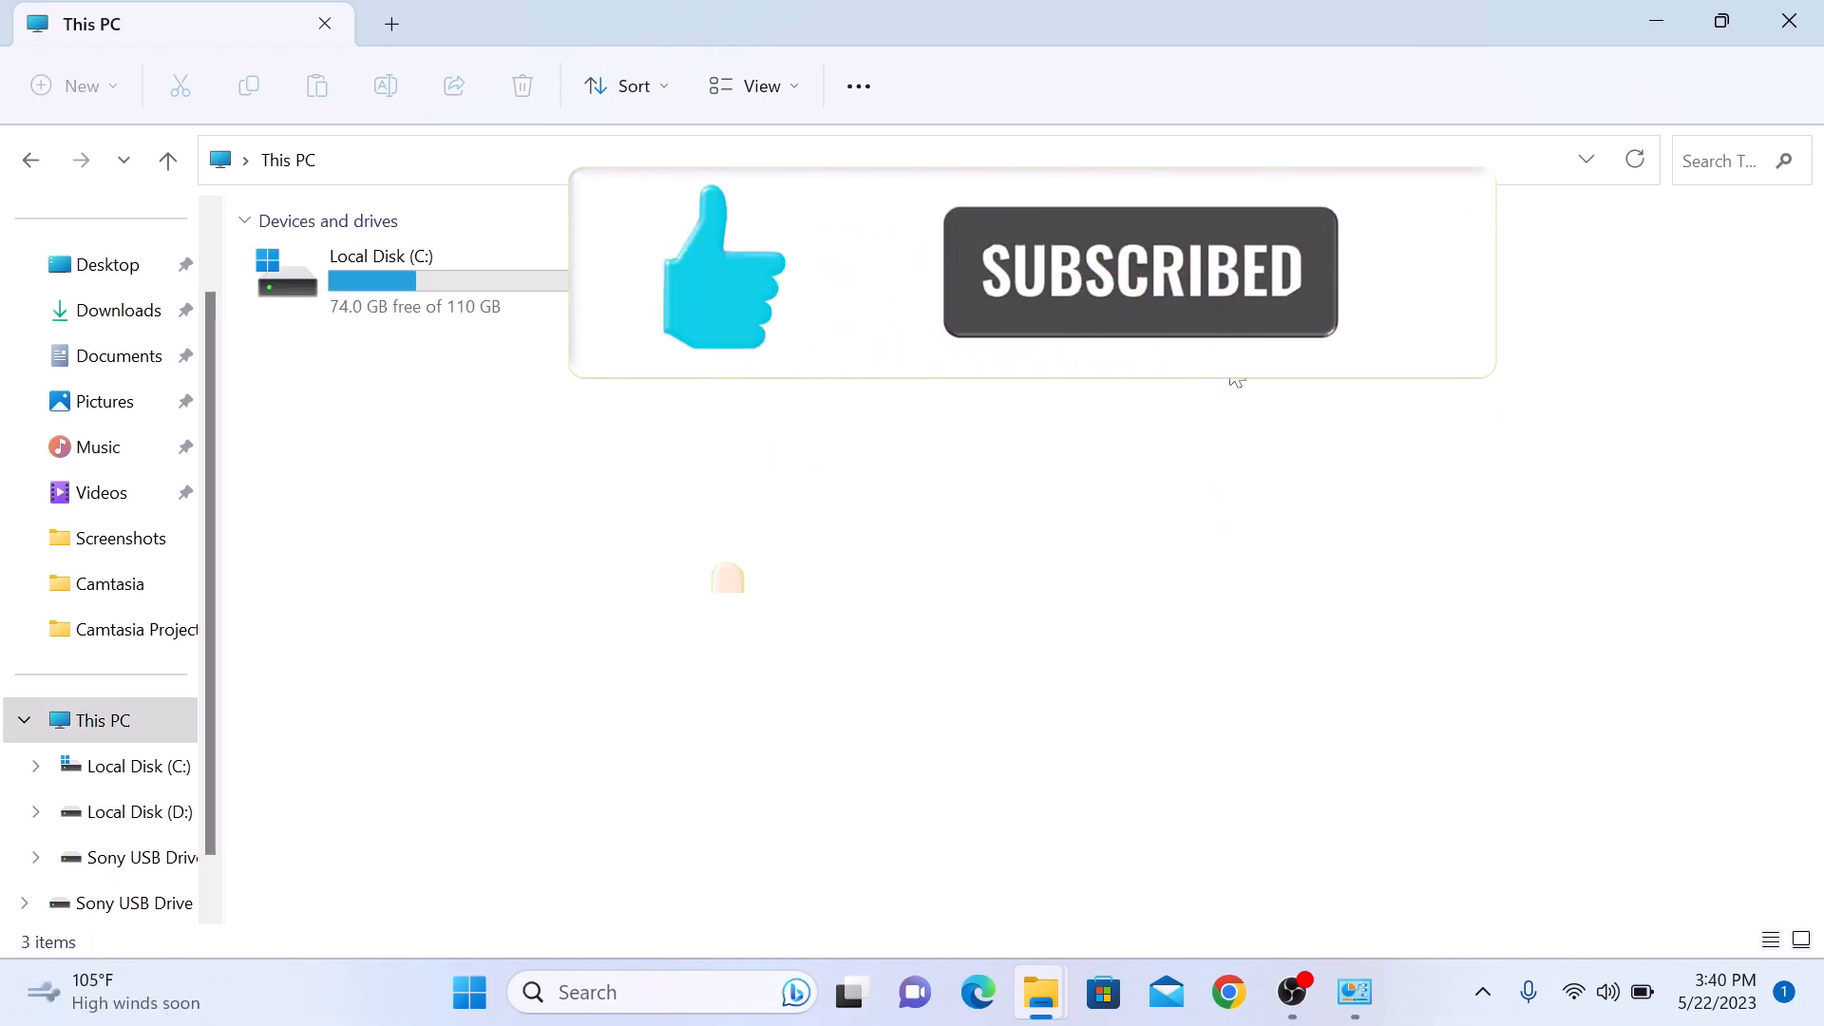